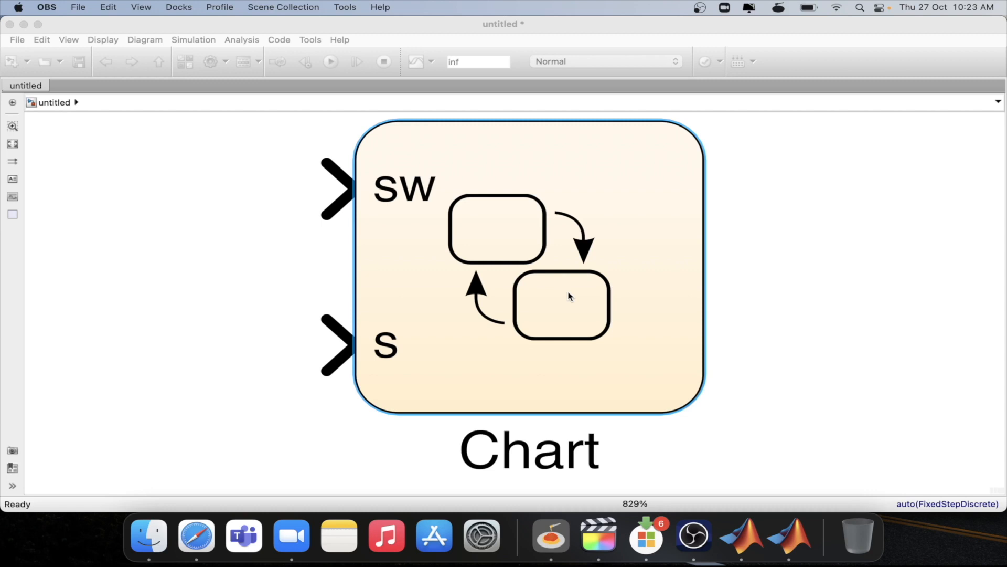
Step: Double-click the Chart block to open its Stateflow contents
double_click(529, 267)
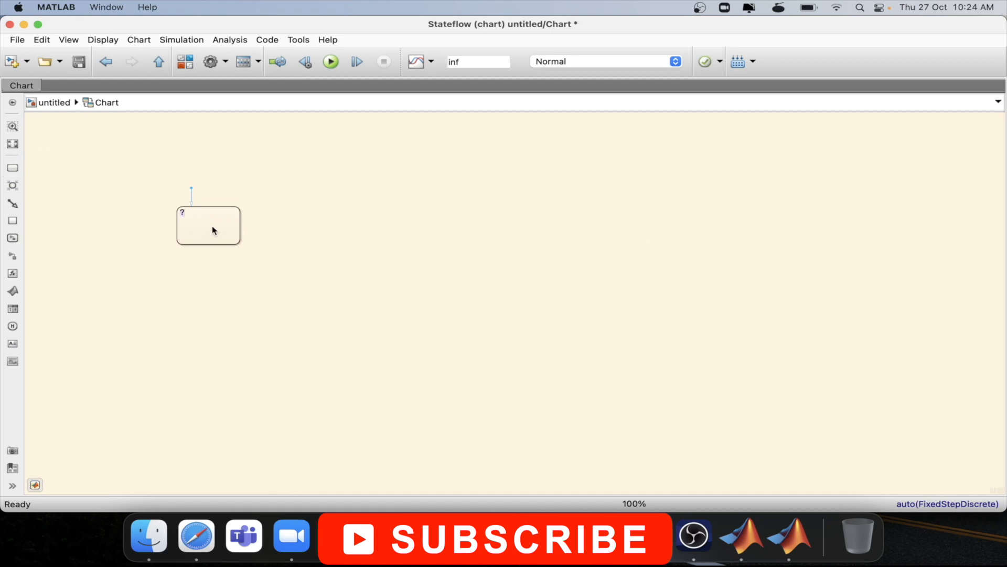
Step: Enlarge the first state, name it, and add a second state to its right
drag(208, 226, 232, 227)
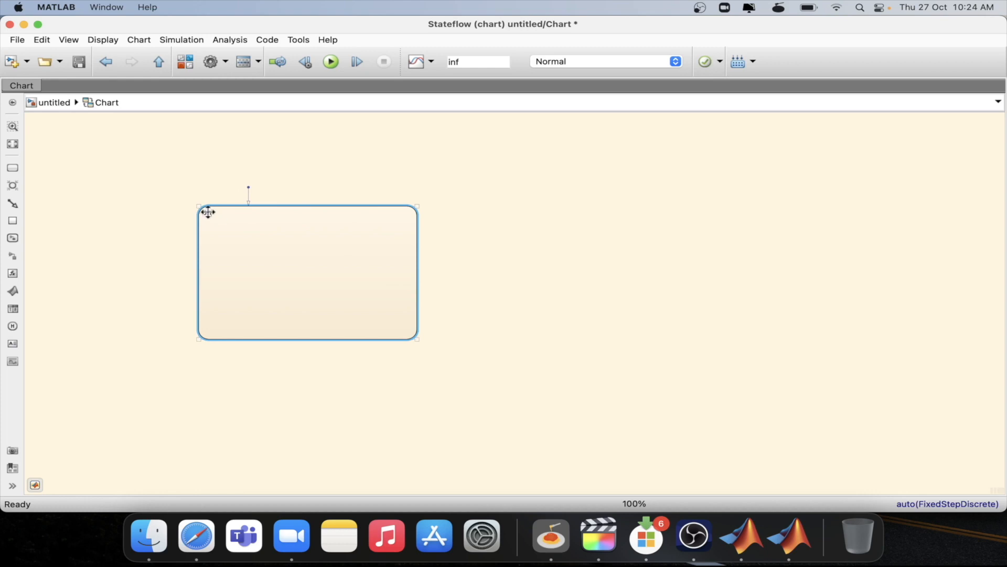
text(or)
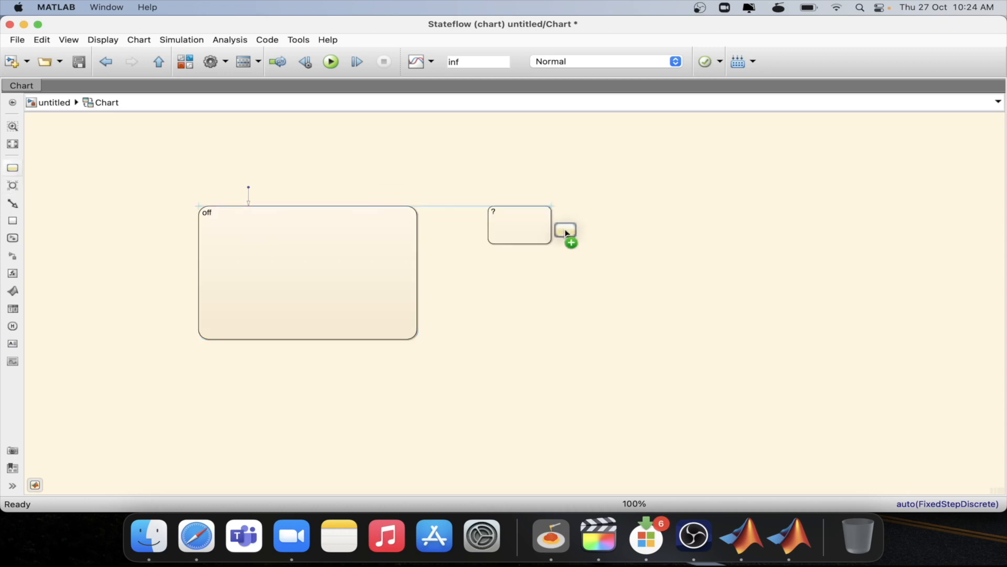
drag(565, 231, 630, 243)
text(on)
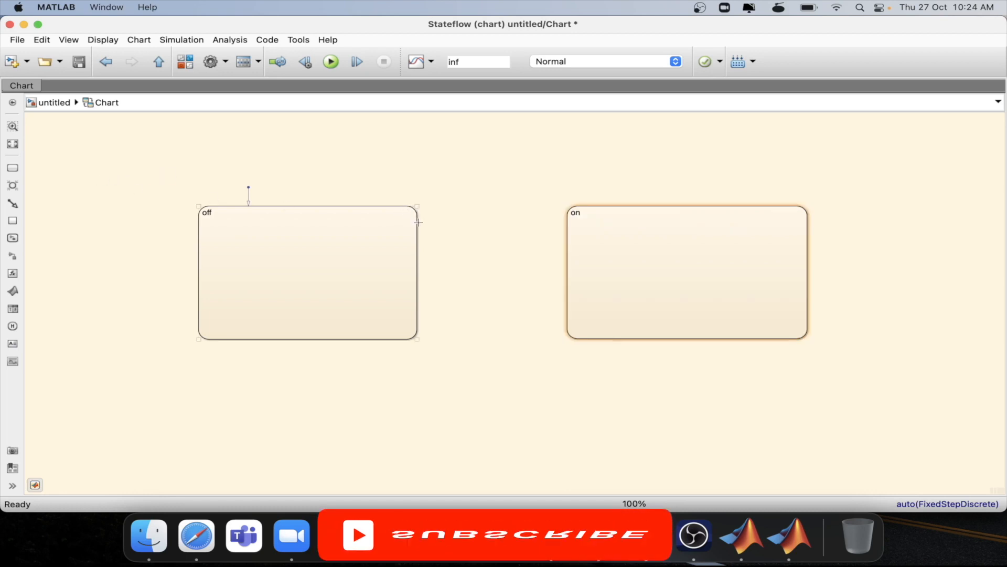
Step: Draw a transition from off to on guarded by [sw==1]
drag(416, 227, 545, 228)
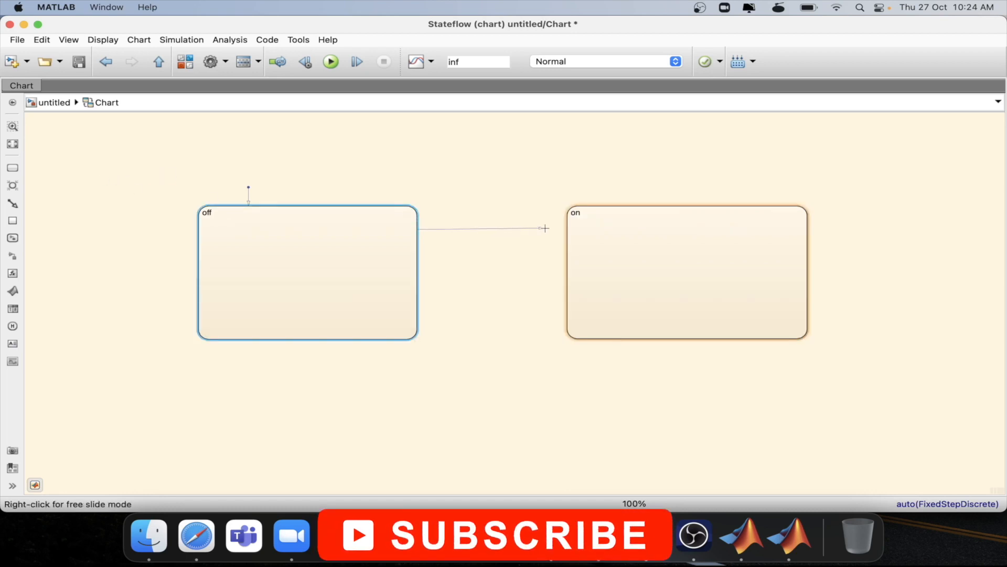
text(s)
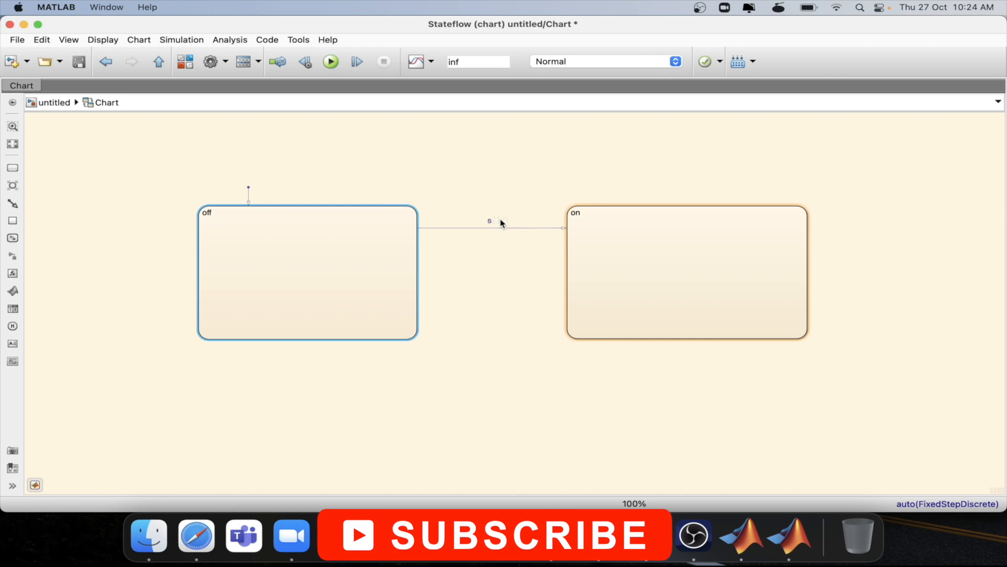
text([sw==1])
text([sw==0])
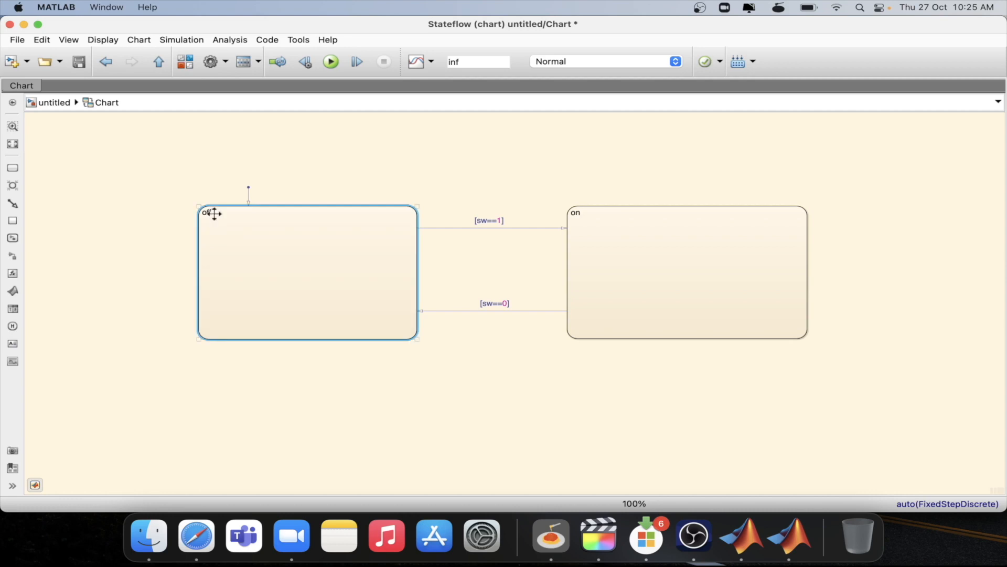
mouse_move(358, 262)
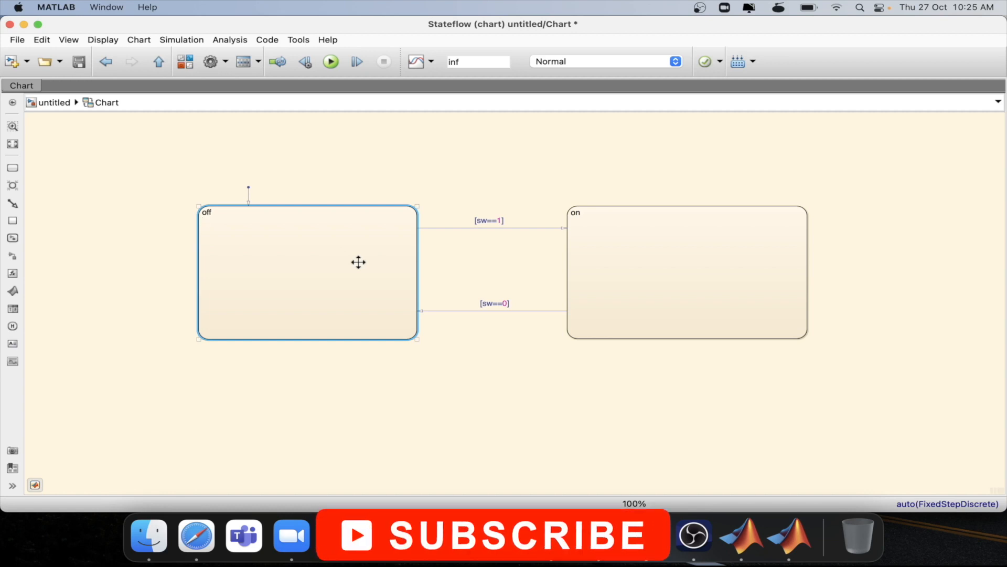
Step: Type the off state's action lines en: x=1, du: y=y+1, ex: z=z+1
text(en:)
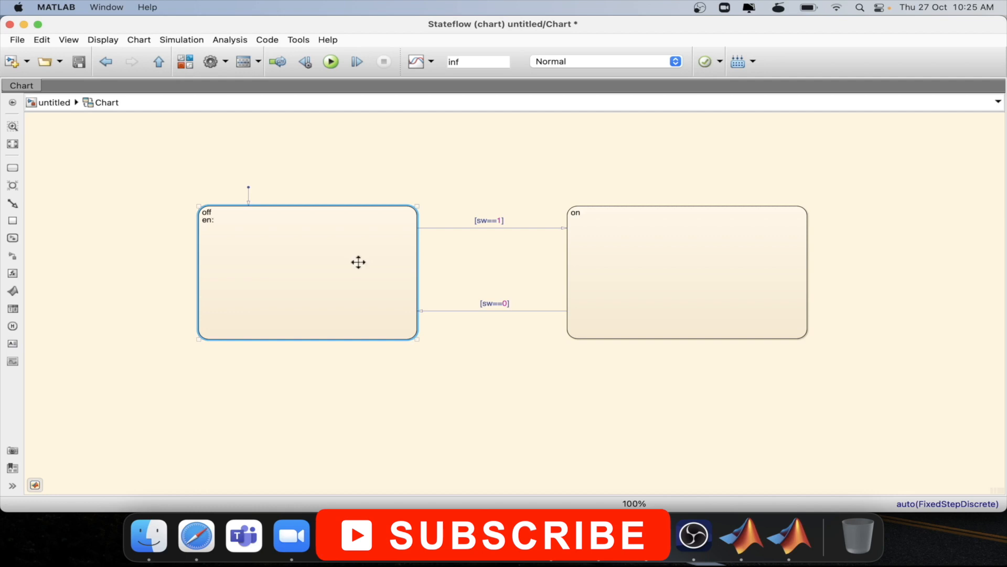
text(x=)
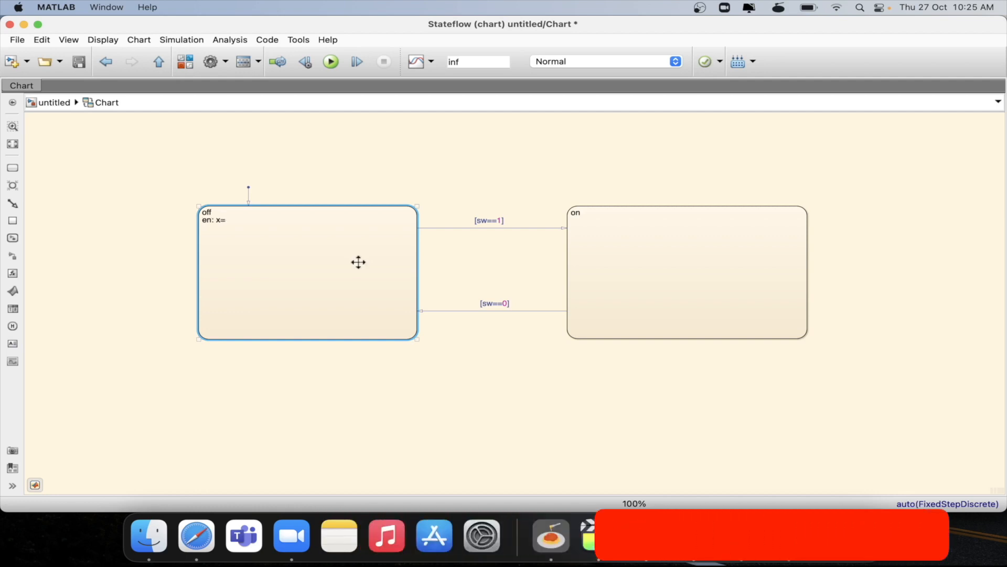
text(1d)
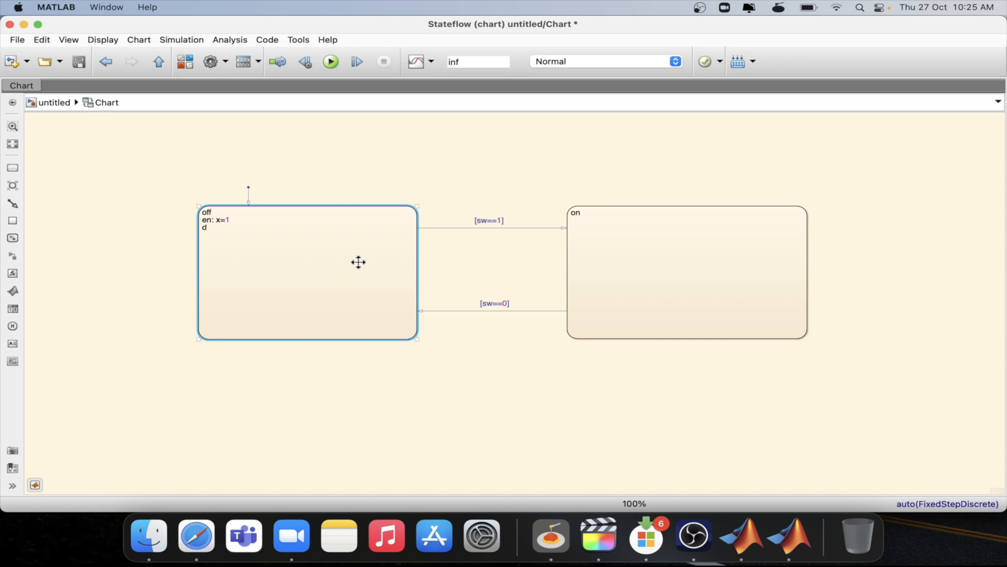
text(u:y=)
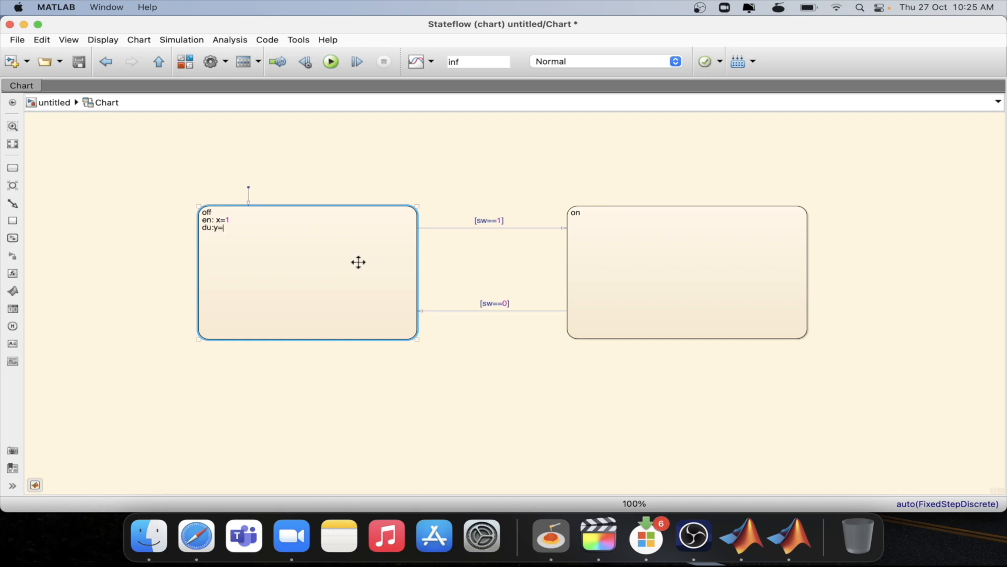
text(y+)
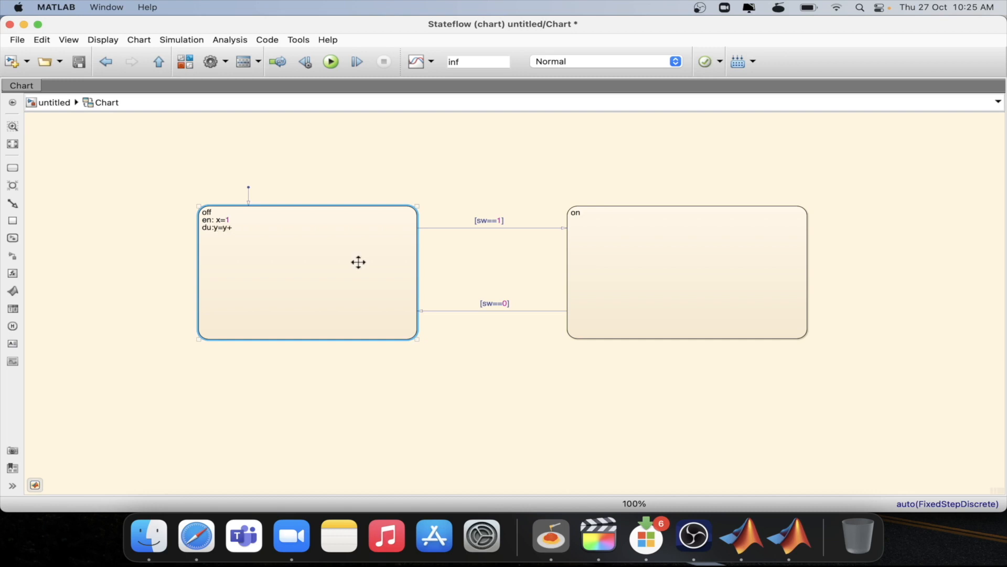
text(1)
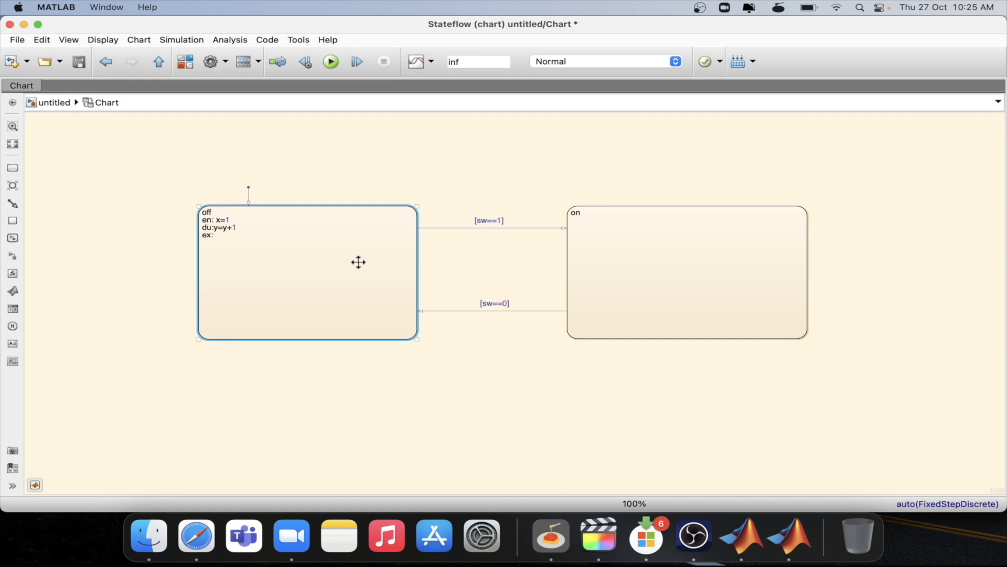
text(z=)
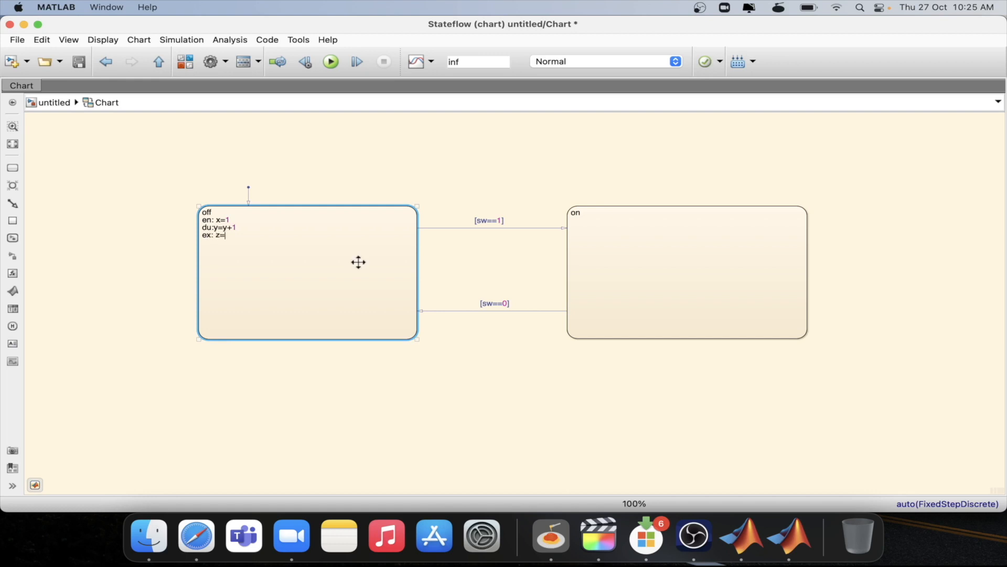
text(z+1)
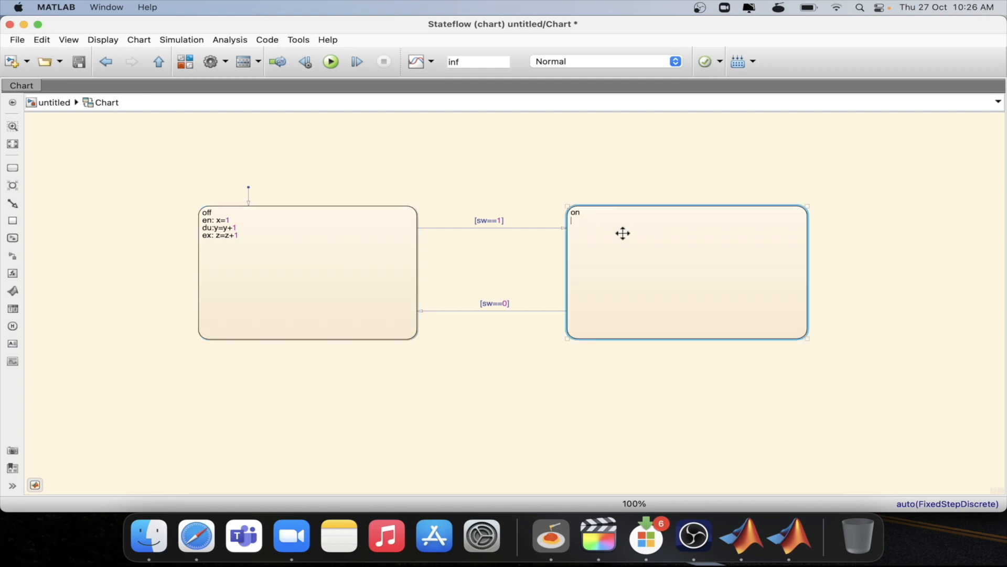
Step: Type the on state's action lines en: a=1, du: b=b+1, ex: c=c+1
text(en:)
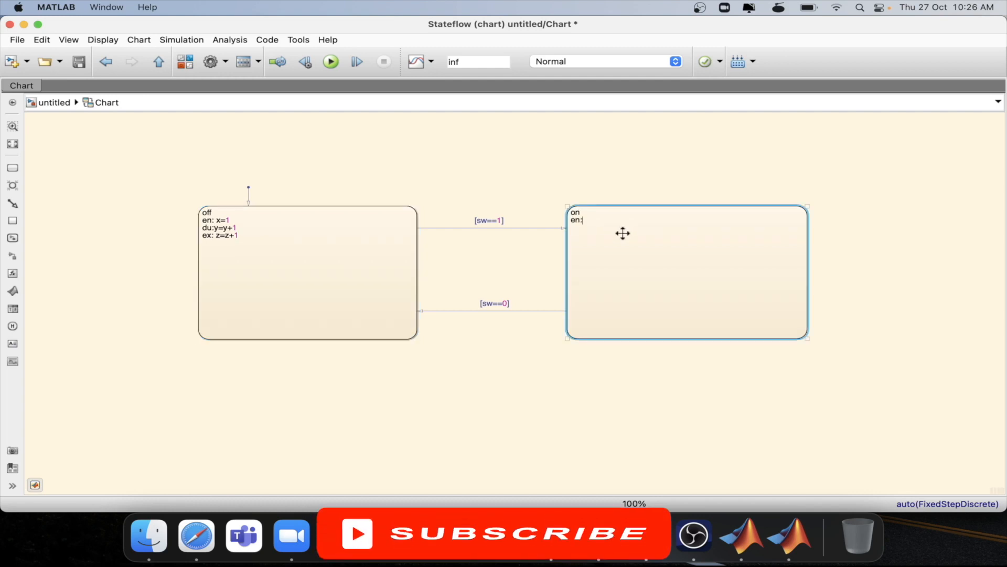
text(a=1;)
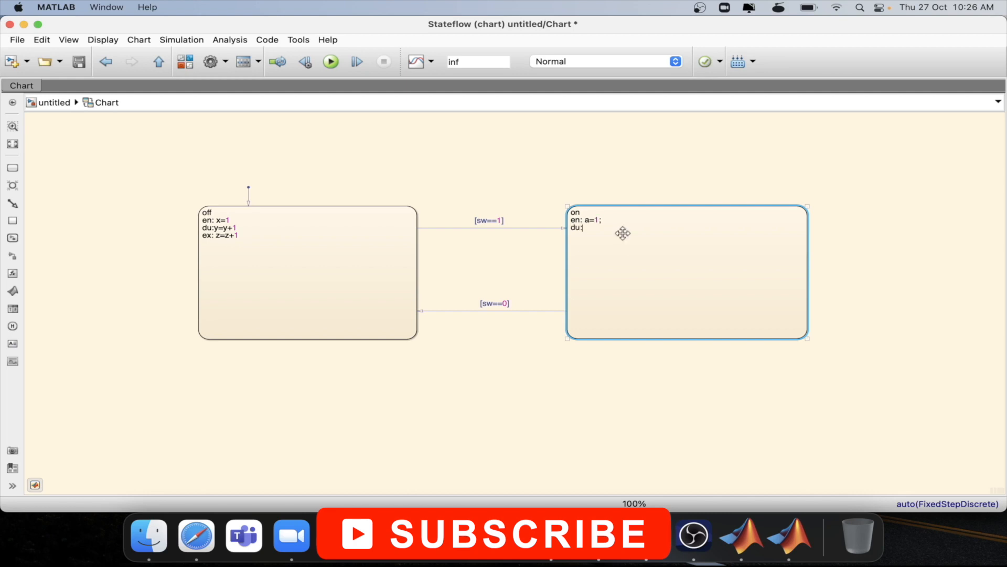
text(b=b+1;)
text(ex:)
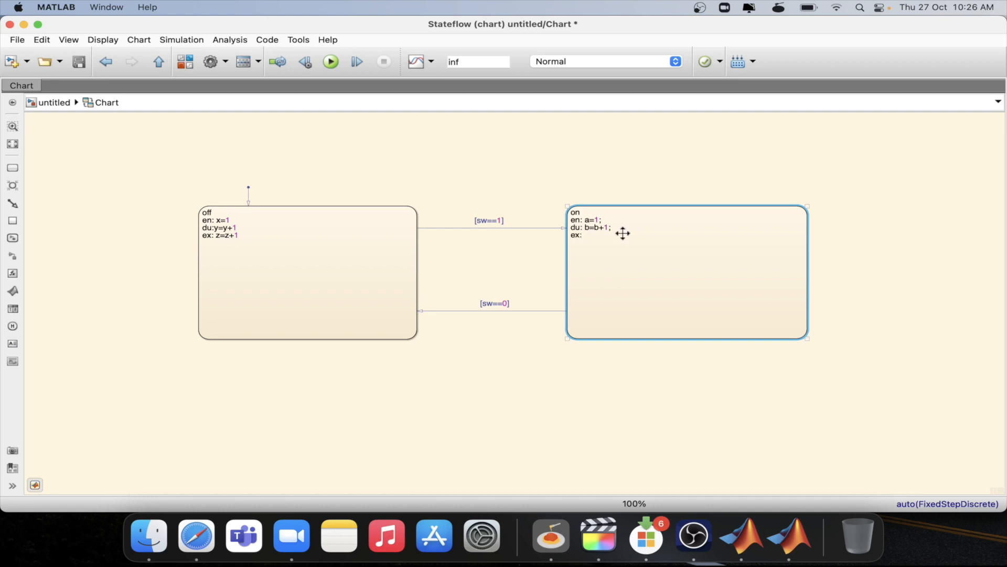
text(c=)
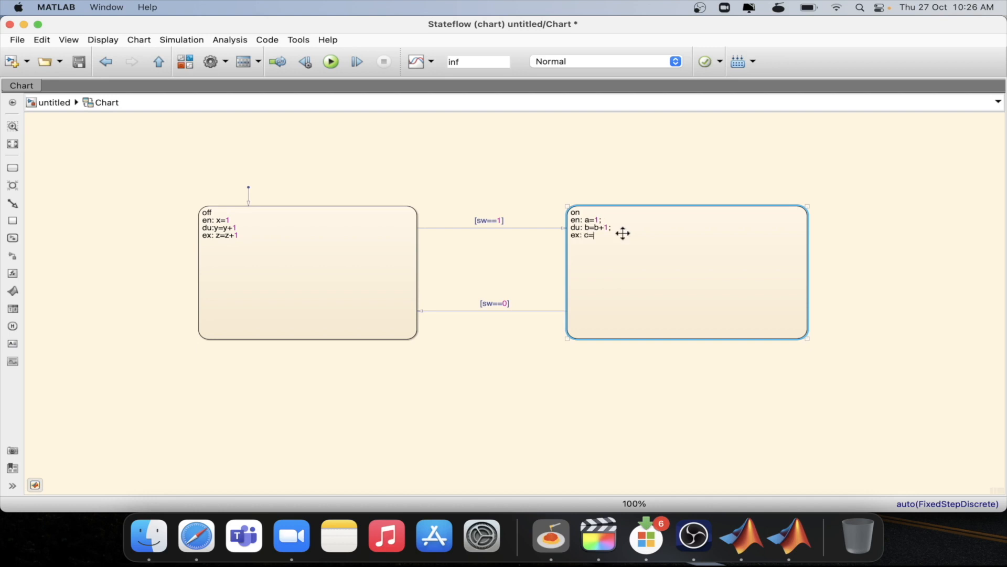
text(c+1)
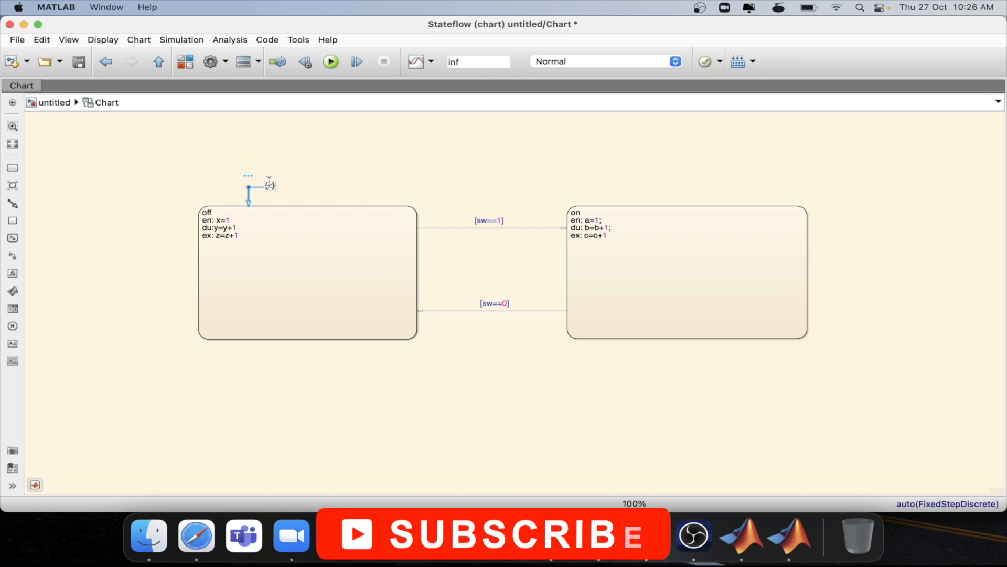
Step: Label the default transition {x=0,y=0,z=0,a=0,b=0,c=0} and deselect it
text(x=0,)
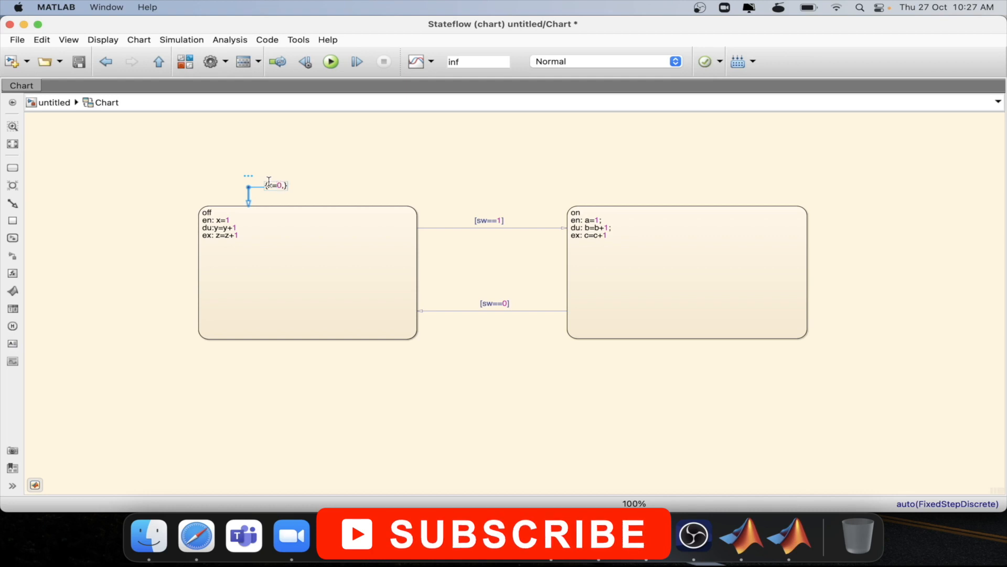
text(y=0,z)
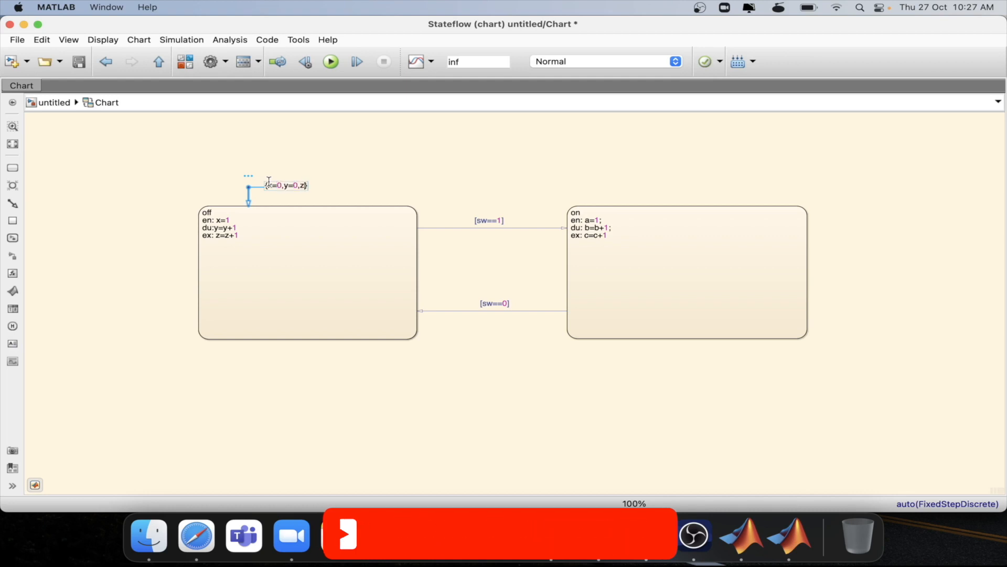
text(=0,)
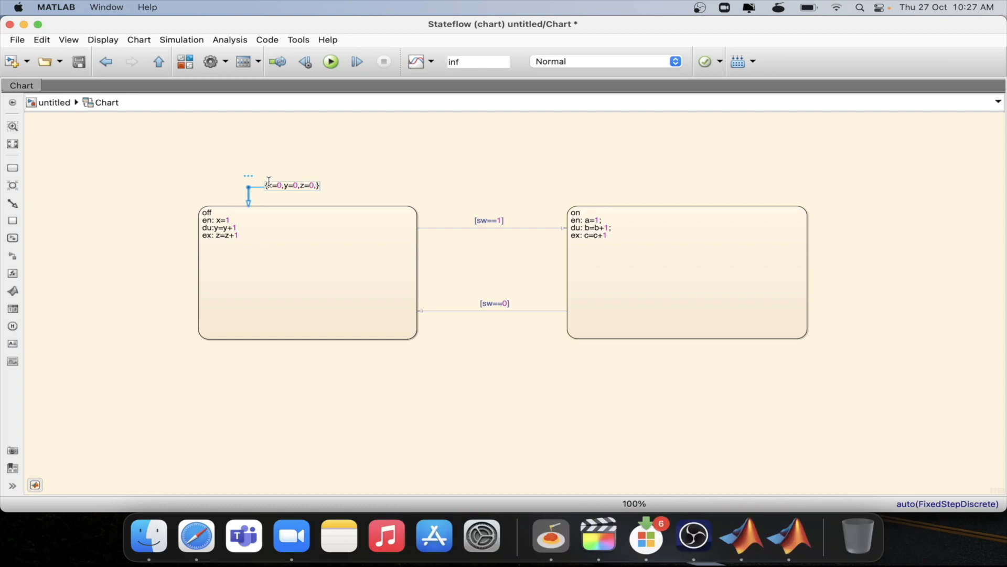
text(a=)
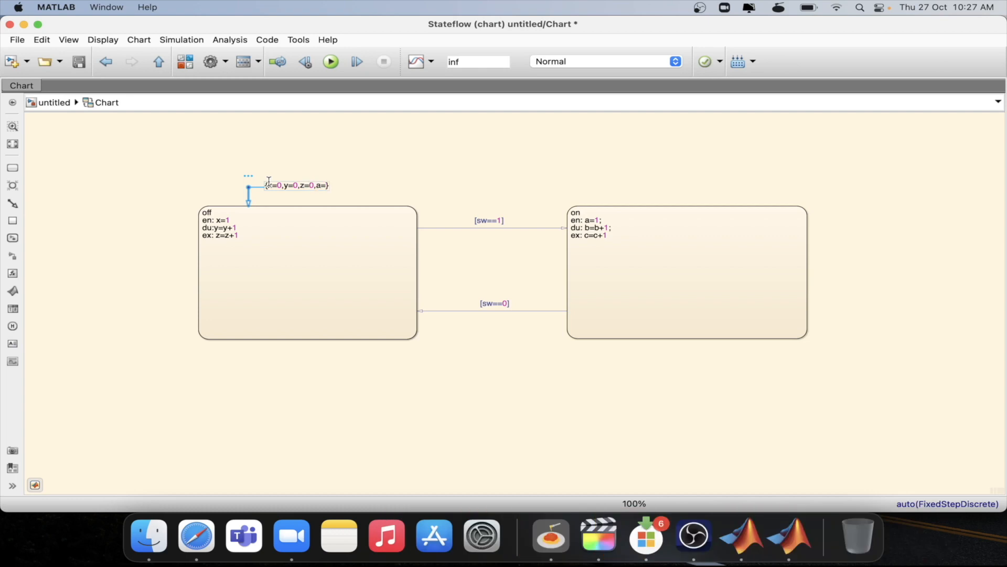
text(0,b=0,c=0)
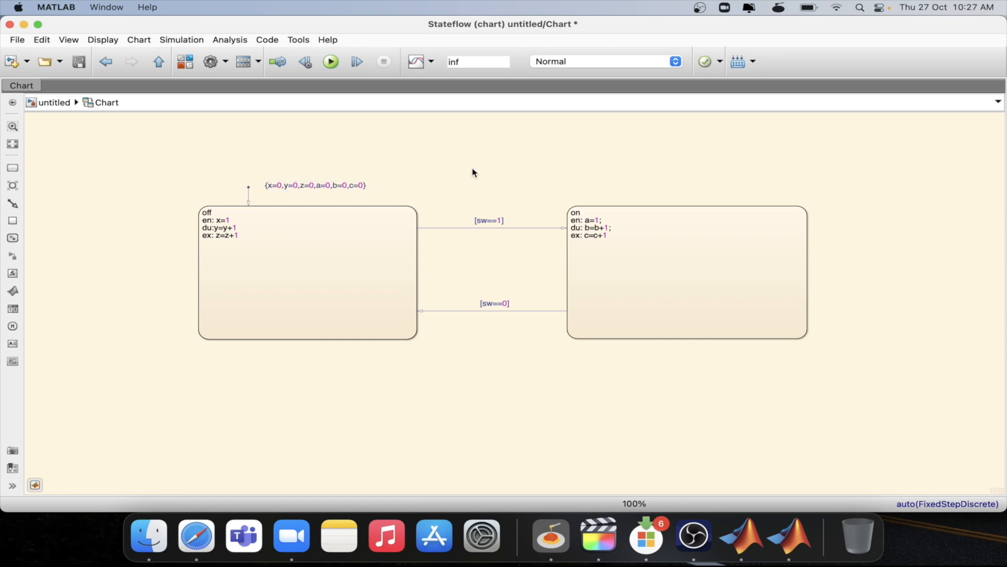
mouse_move(340, 133)
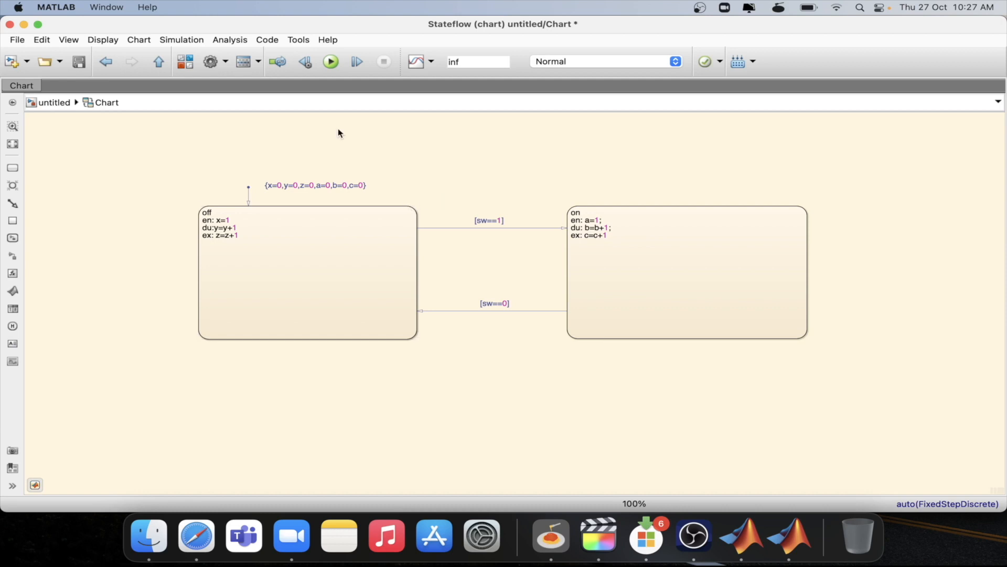
mouse_move(360, 183)
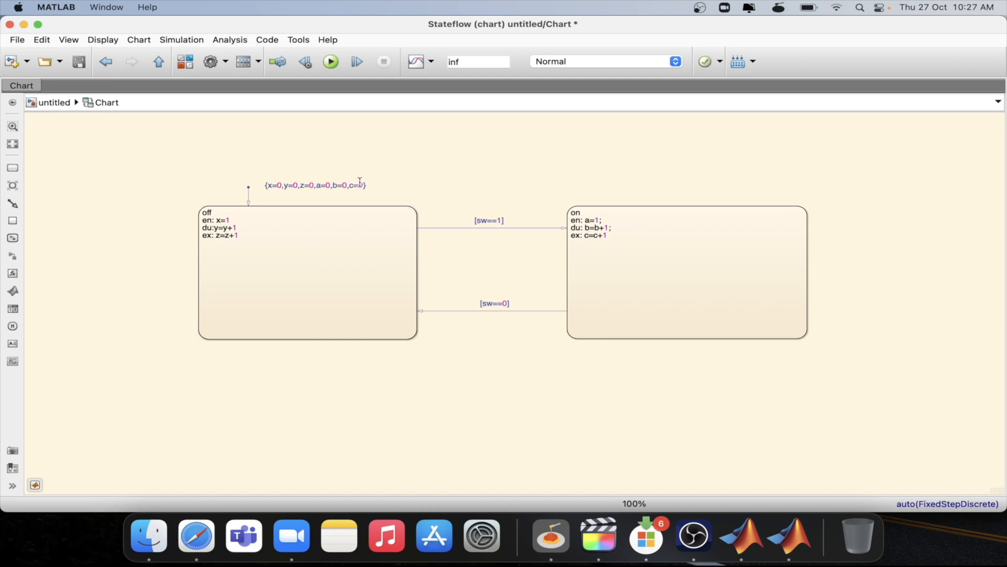
click(330, 61)
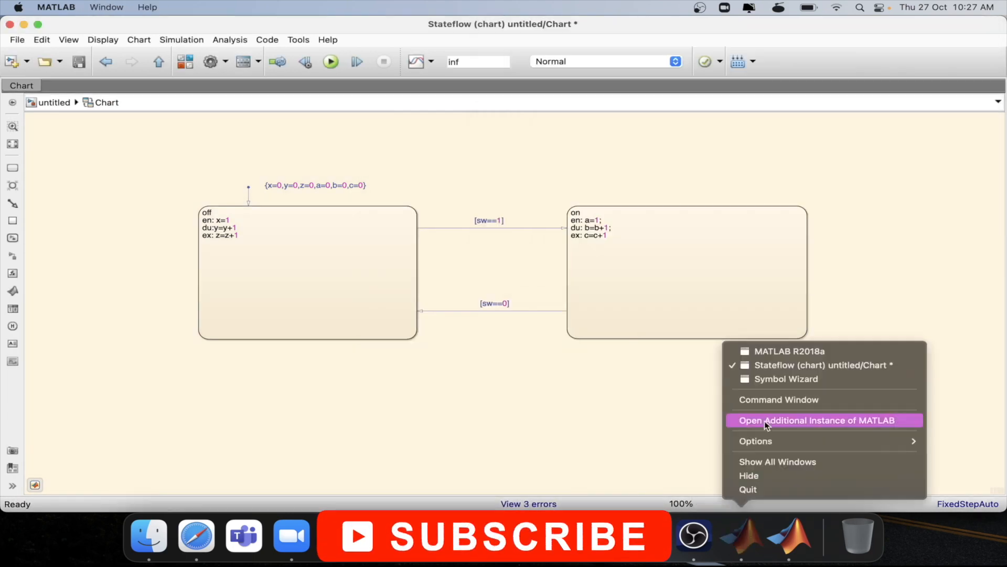
Step: In the Symbol Wizard, set a and x to Local and create all six symbols
click(786, 378)
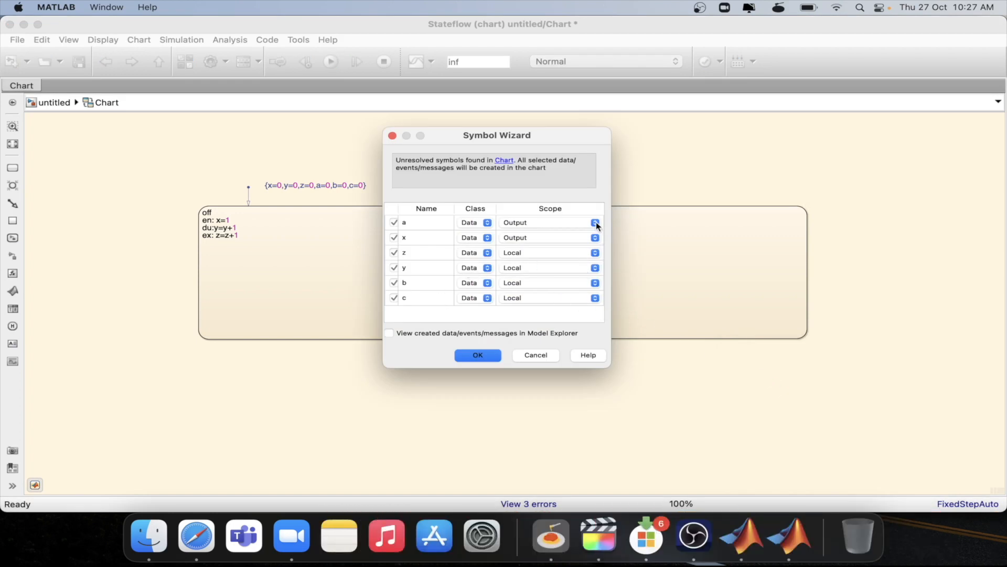
click(594, 237)
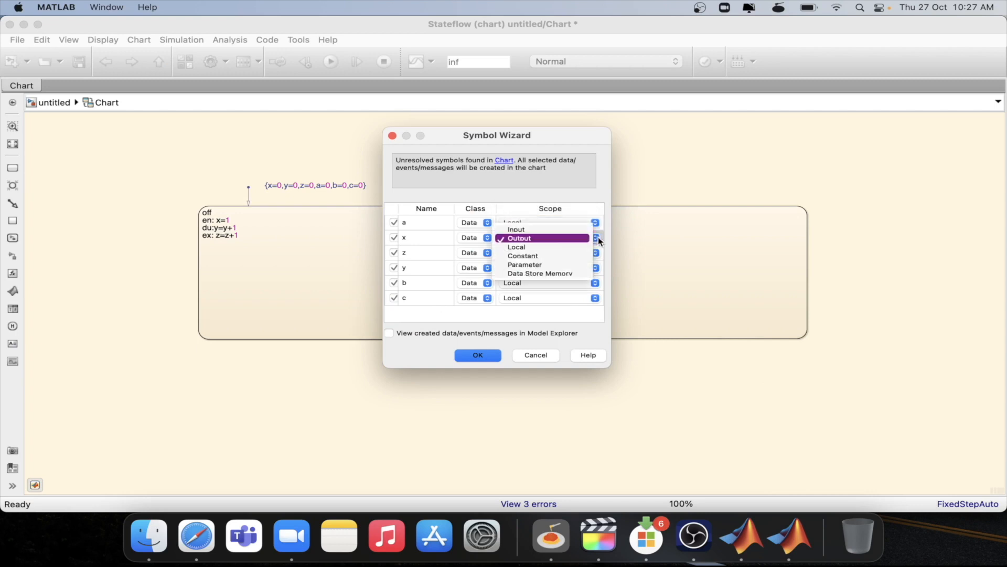
click(516, 246)
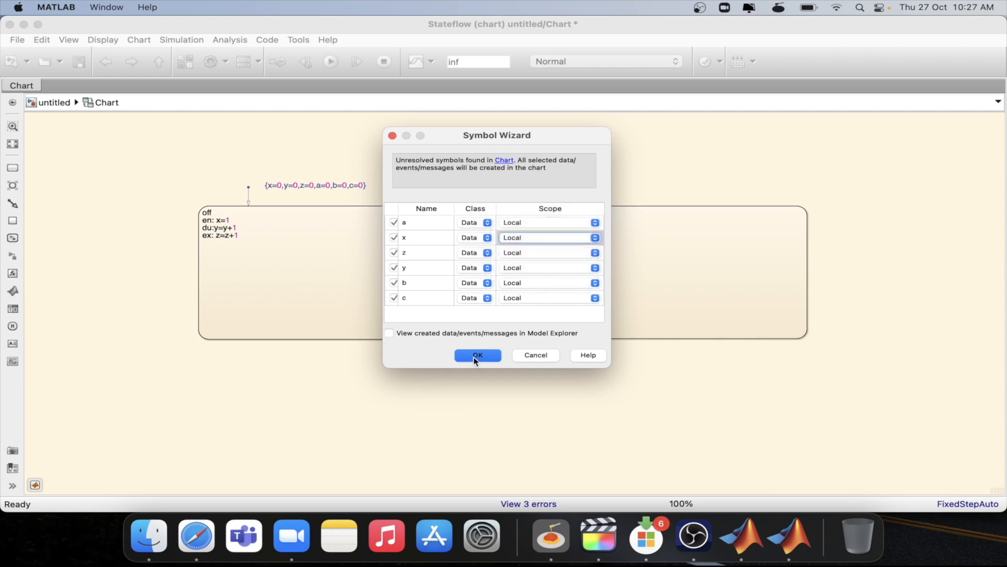
click(477, 354)
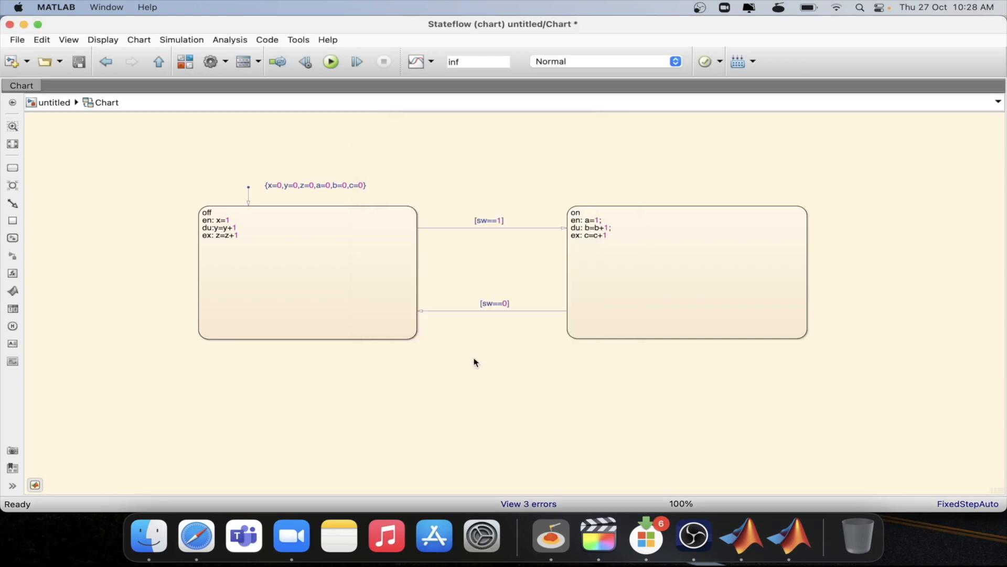
Step: Return to the top-level model and quick-insert a Constant block for the sw input
click(157, 61)
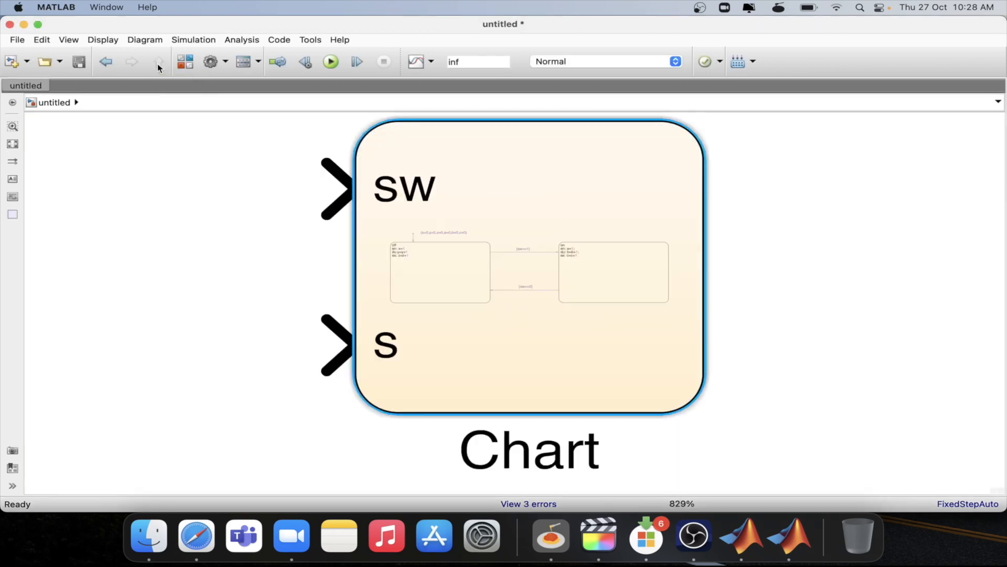
click(208, 189)
text(c)
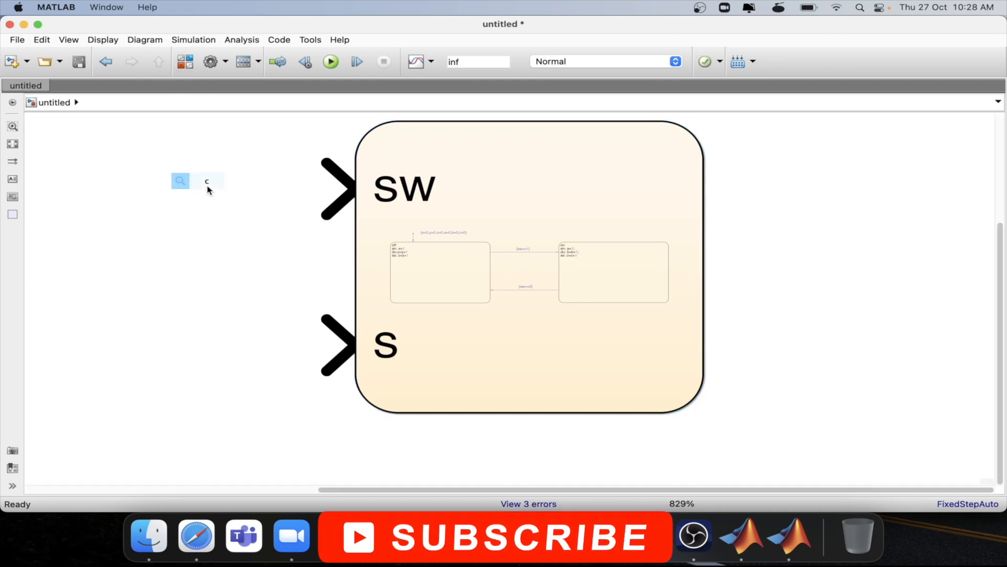
text(on)
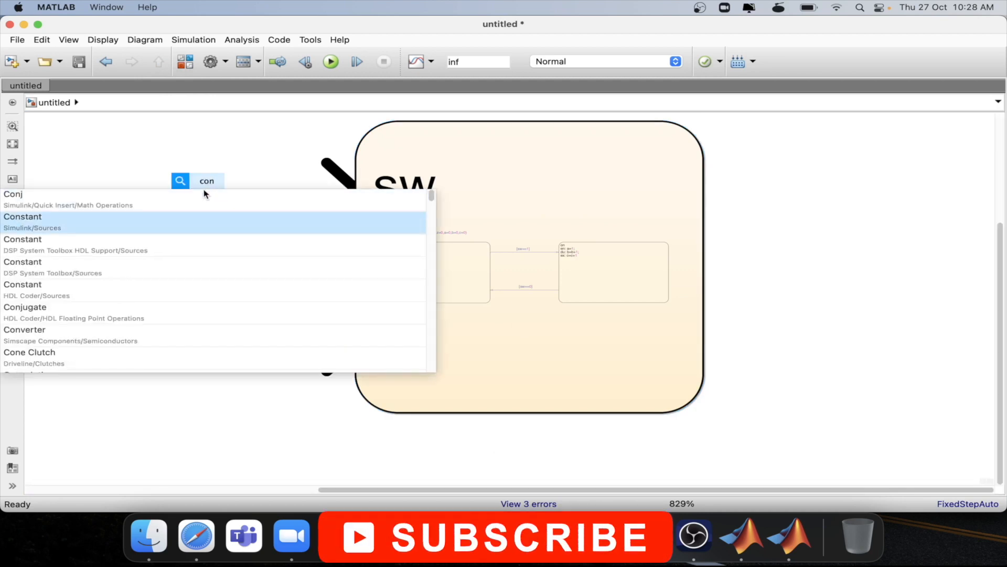
click(22, 217)
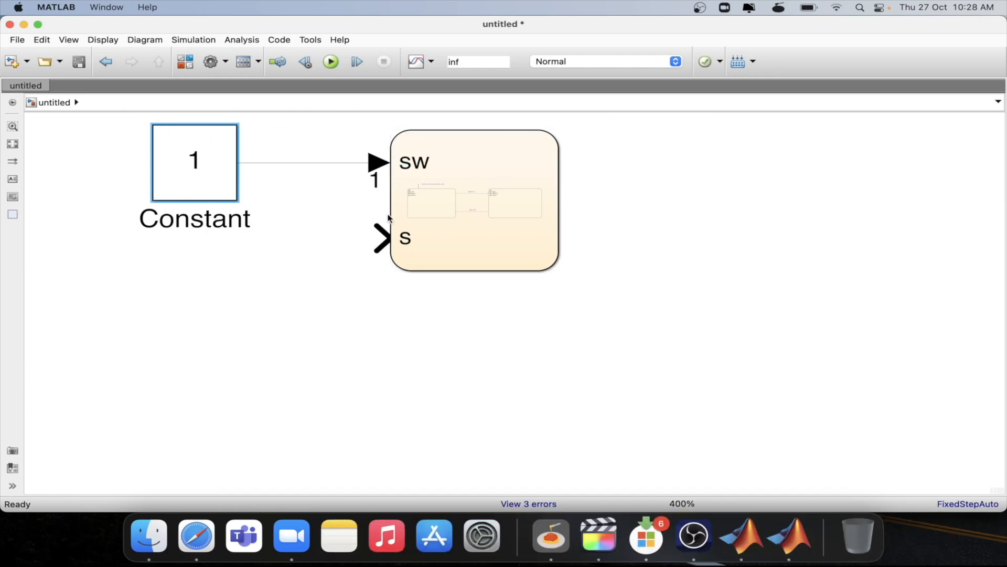
mouse_move(398, 246)
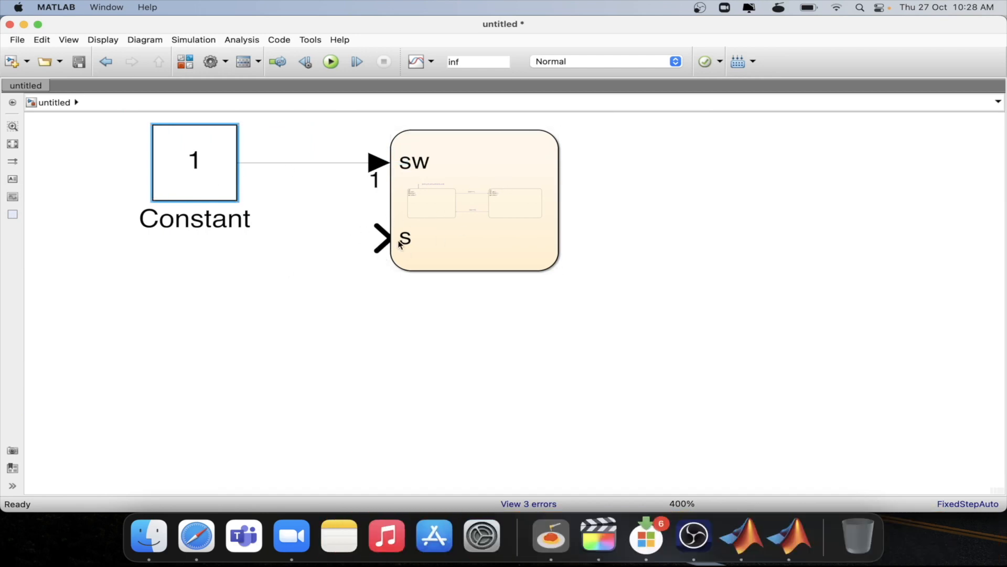
mouse_move(242, 61)
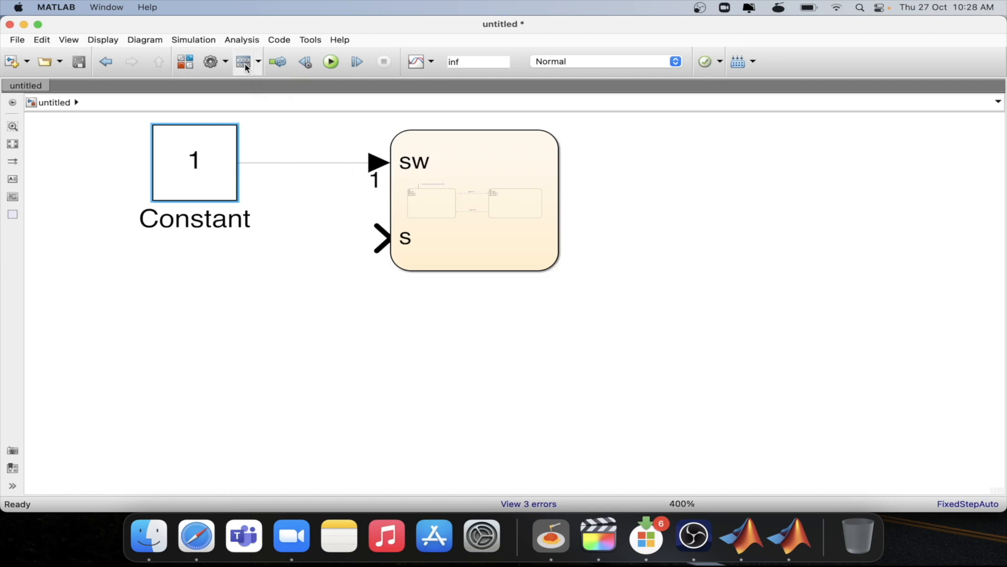
Step: In Model Explorer, select the chart's s input data and delete it
click(242, 61)
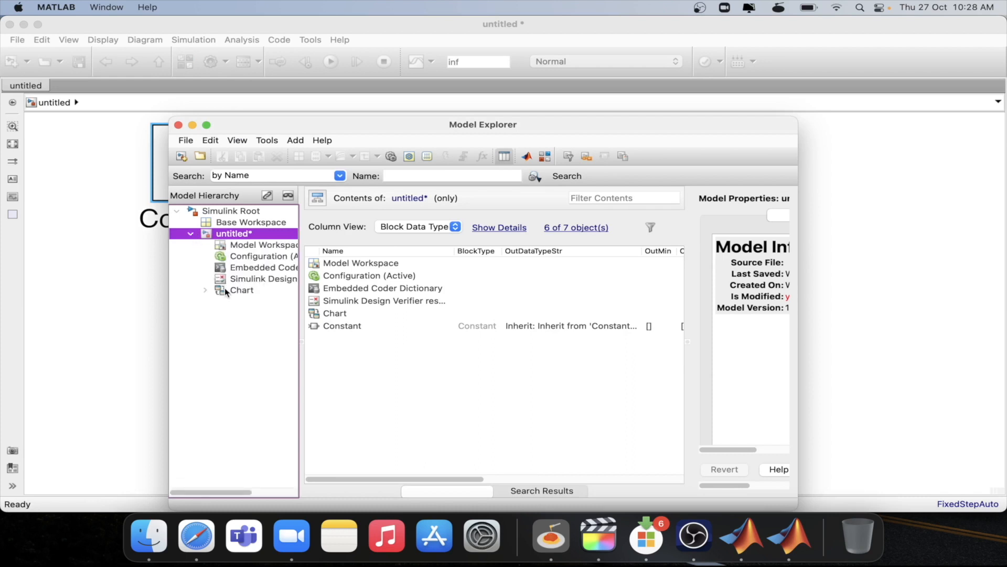
click(241, 290)
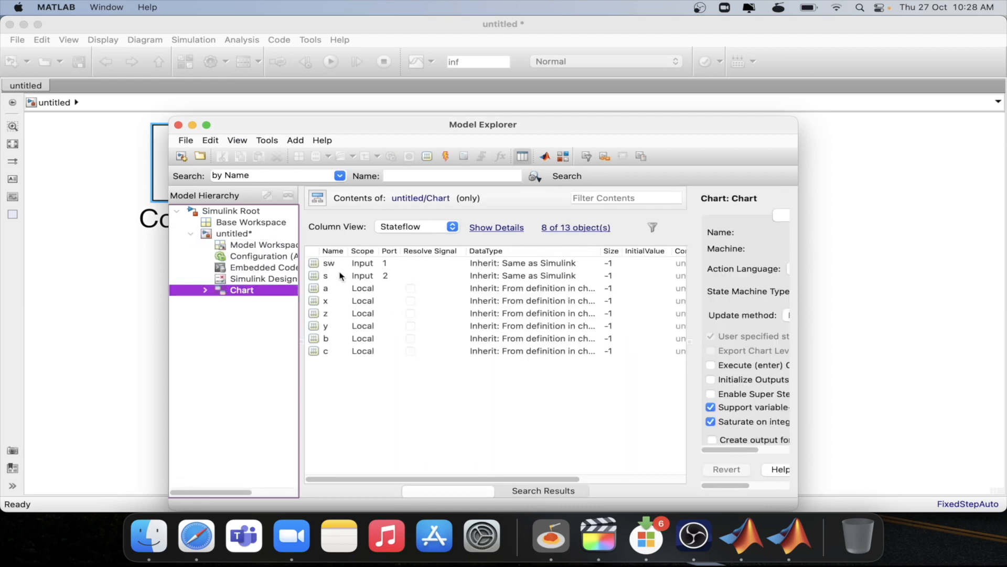
click(329, 275)
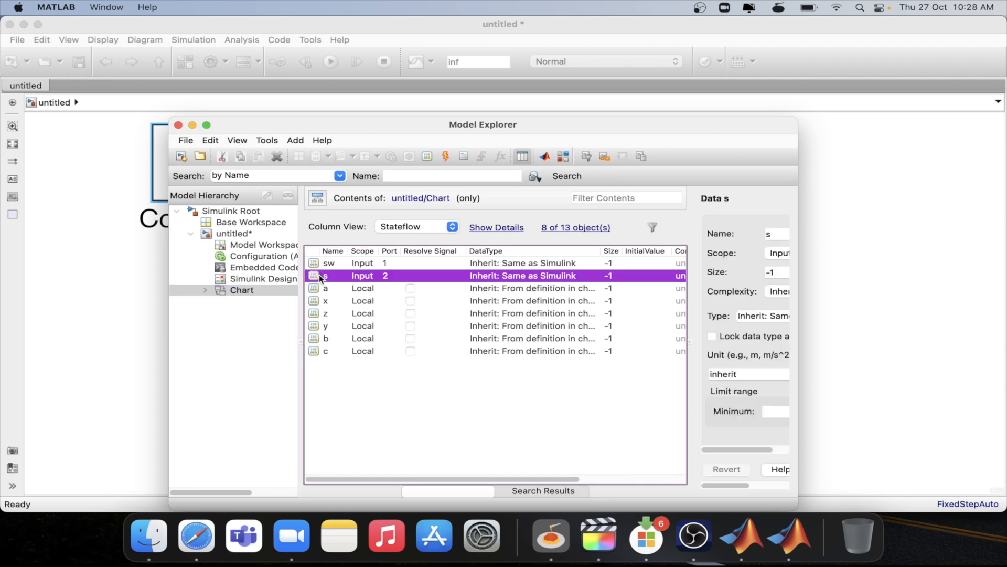
right_click(329, 275)
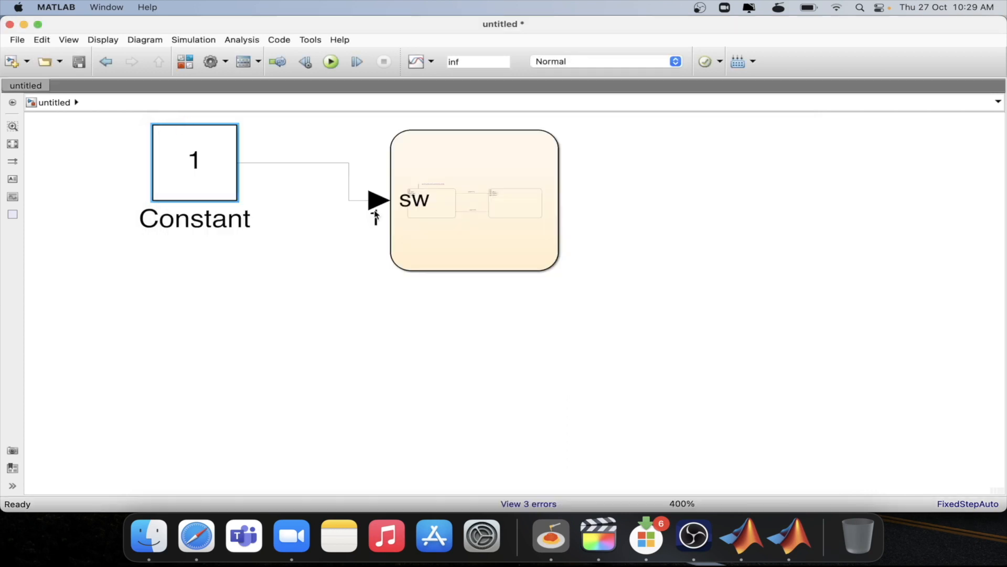
Step: Tidy the Constant-to-sw line and expand Chart to list its remaining data
drag(195, 163, 250, 200)
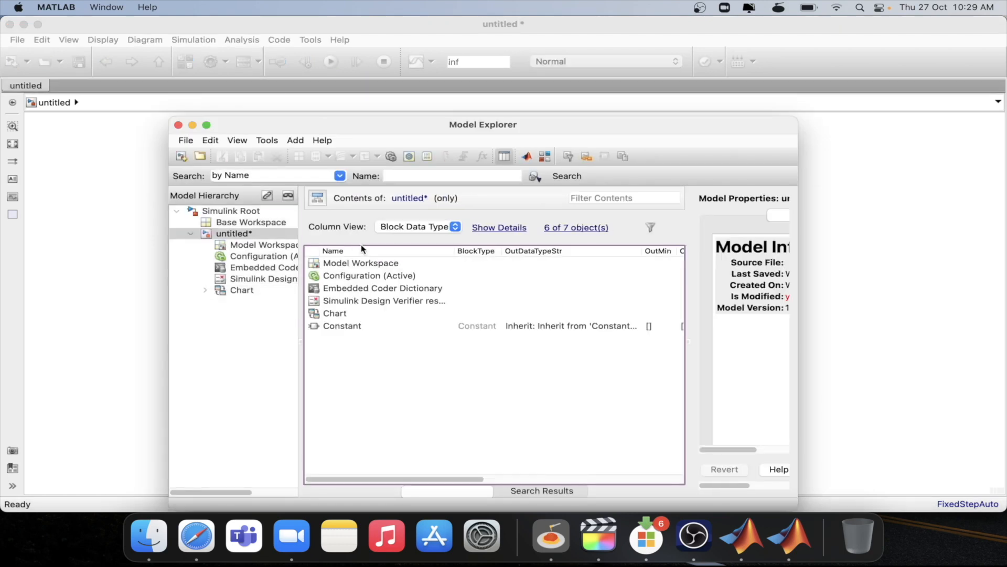
click(205, 289)
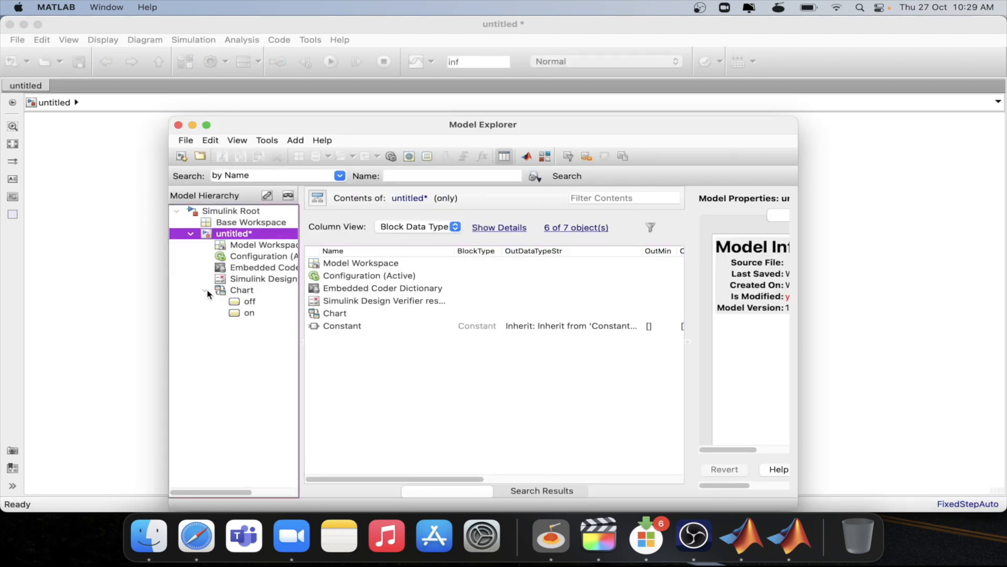
click(242, 289)
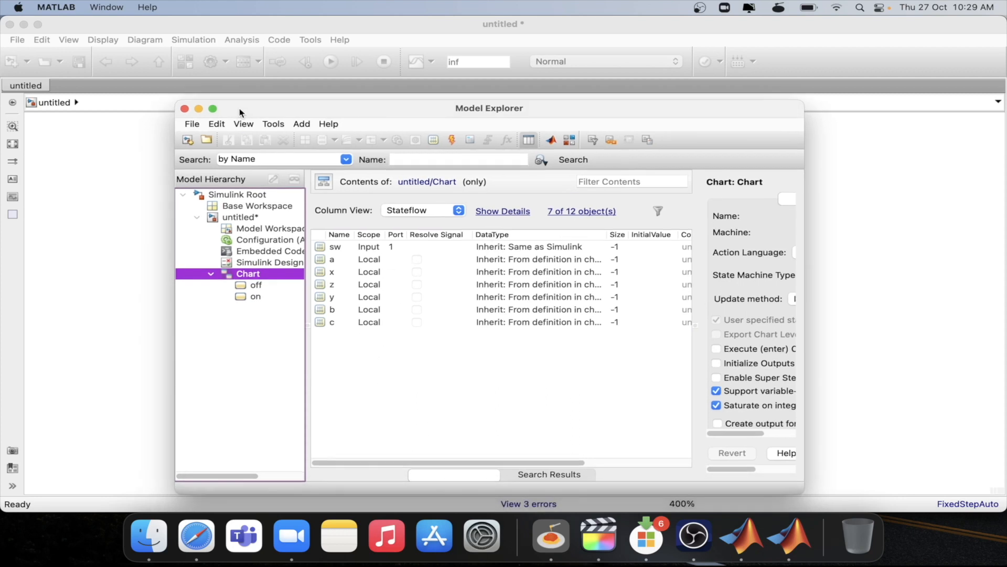
Step: Close Model Explorer and double-click the Chart block to reopen it
click(185, 108)
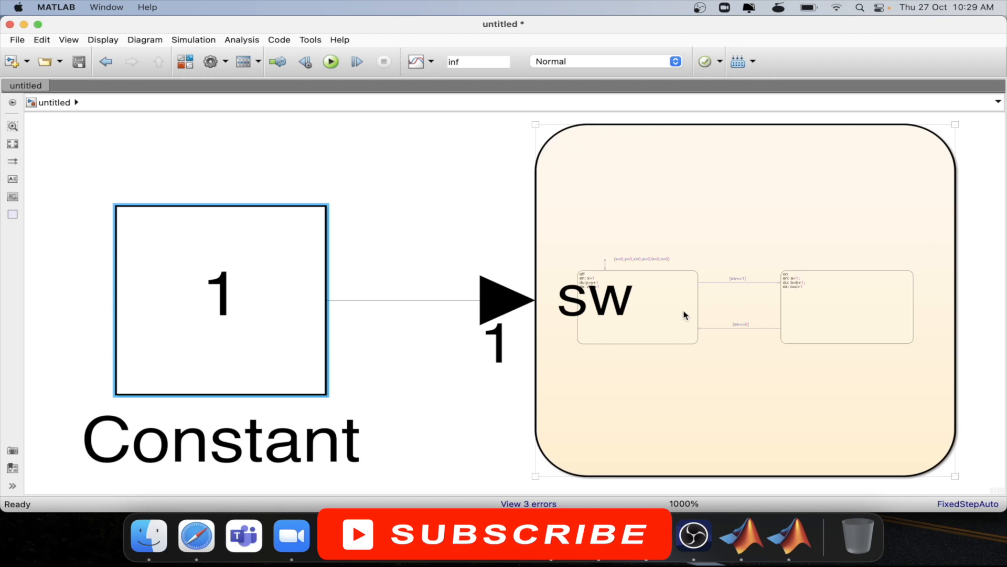
mouse_move(668, 212)
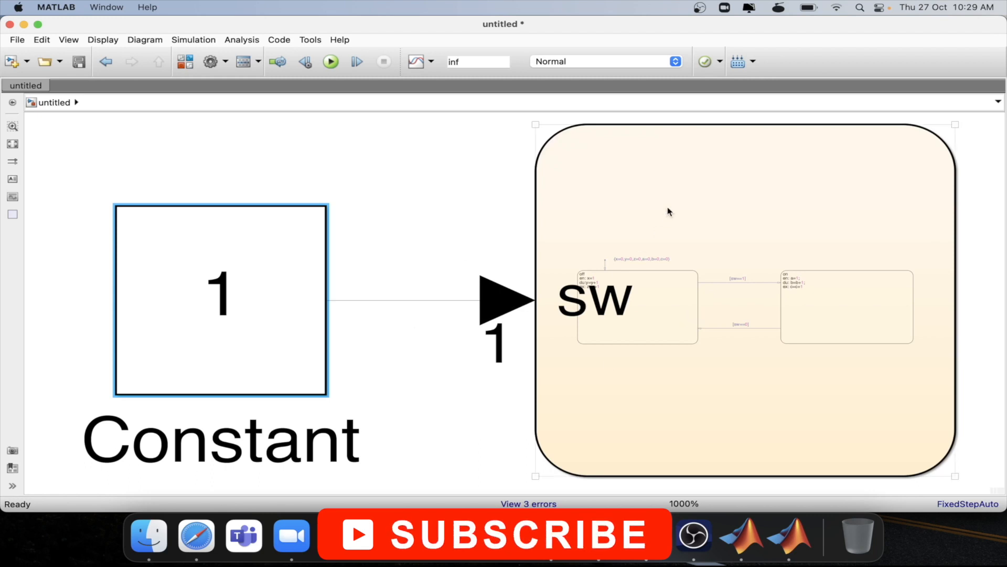
mouse_move(642, 212)
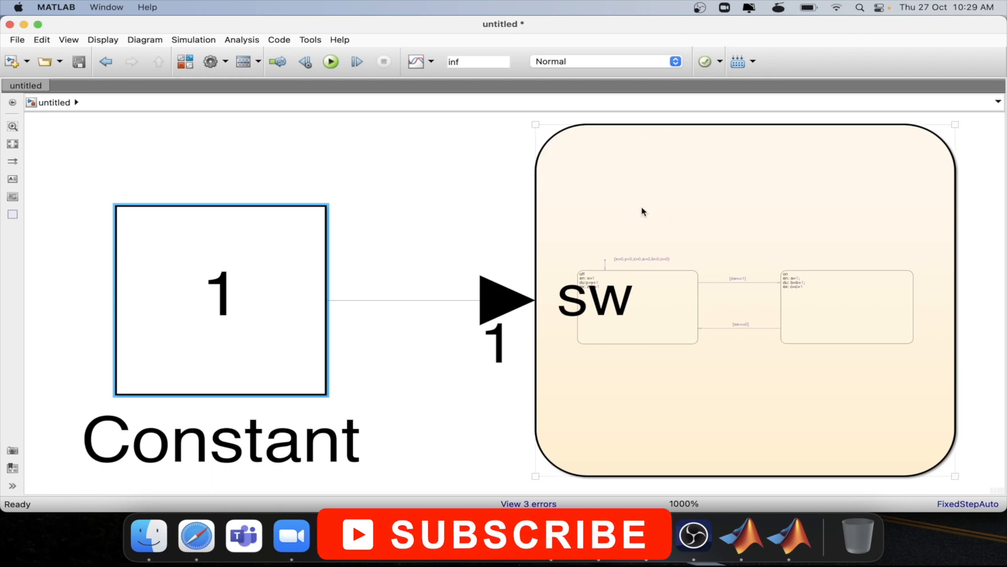
double_click(745, 298)
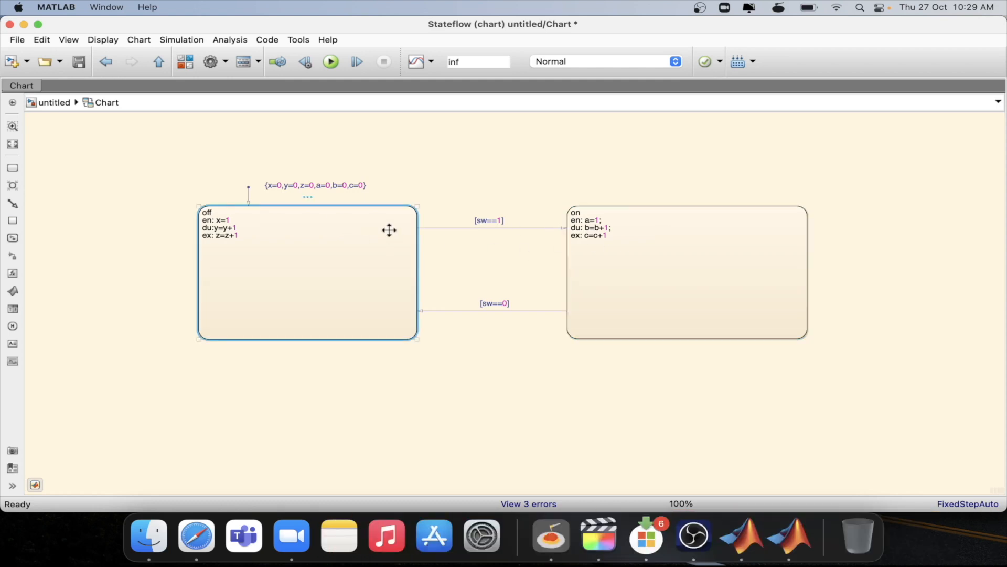
Step: Open the off state's context menu to set an On State Entry breakpoint
right_click(389, 229)
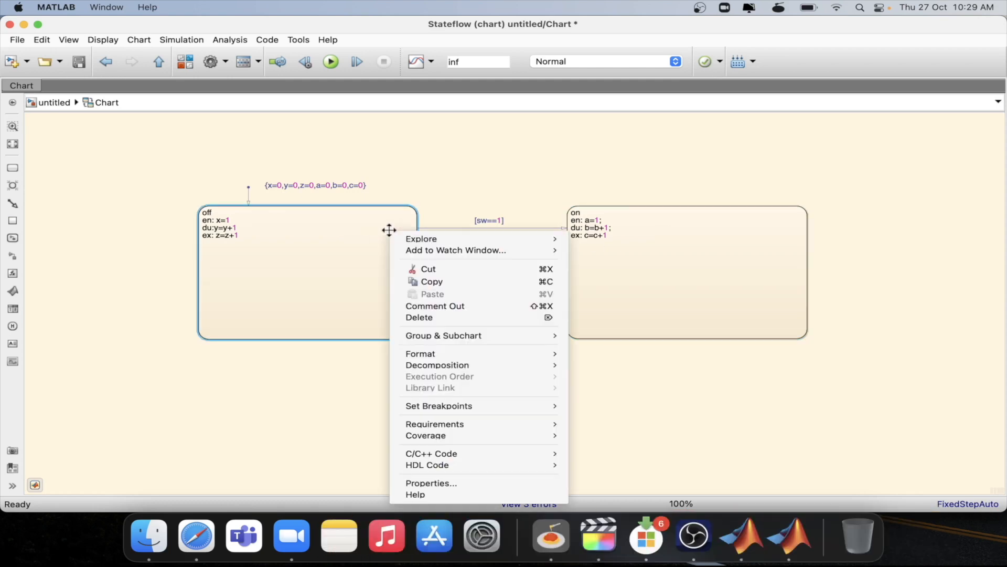
mouse_move(439, 406)
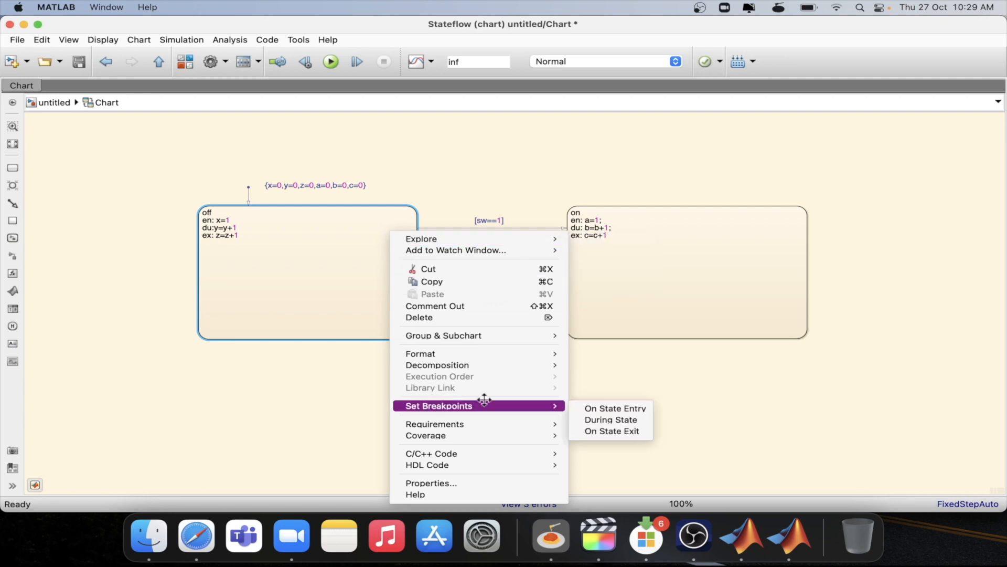
mouse_move(515, 405)
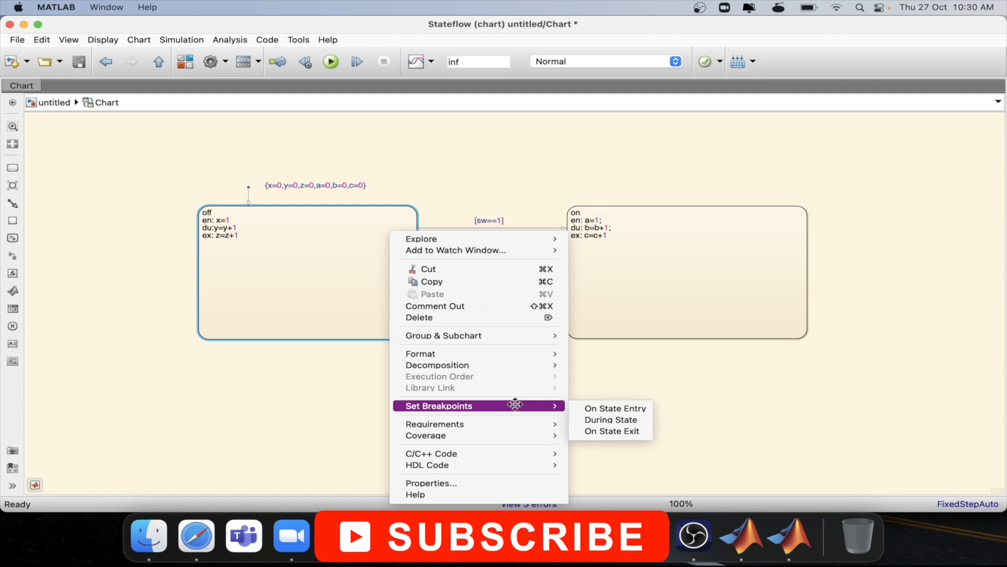
mouse_move(540, 406)
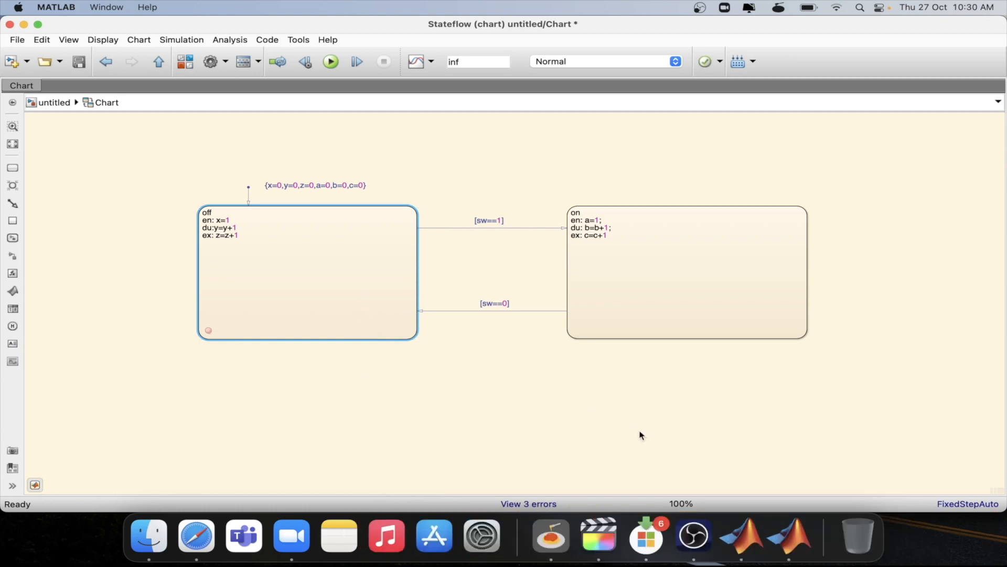
mouse_move(279, 392)
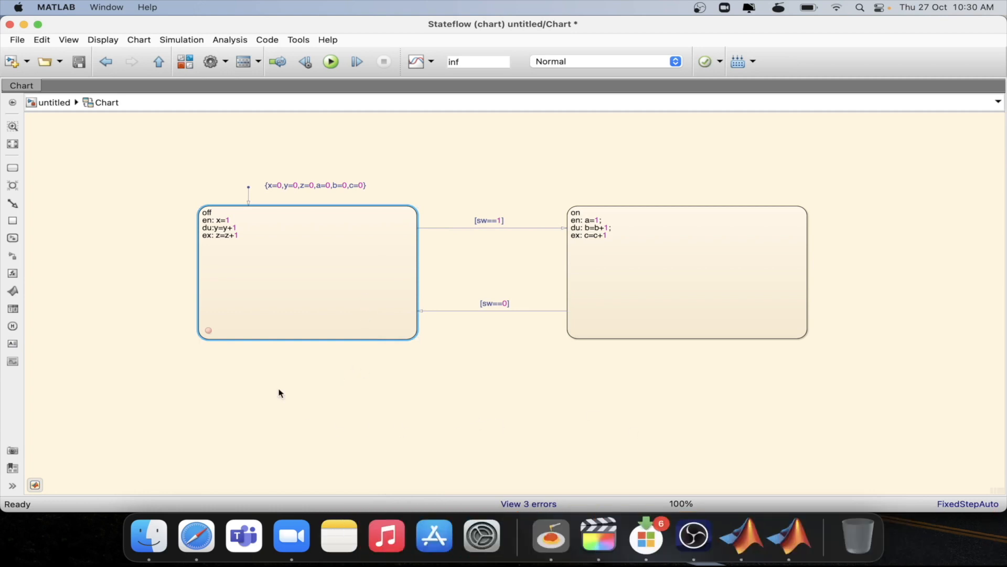
mouse_move(349, 120)
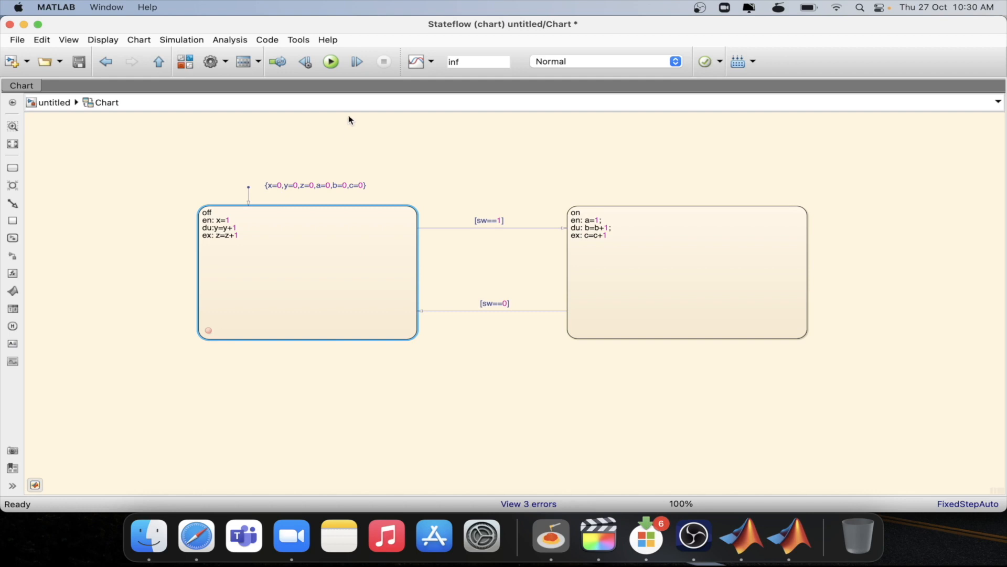
Step: Run the chart until it halts at the off state's On State Entry breakpoint
click(330, 62)
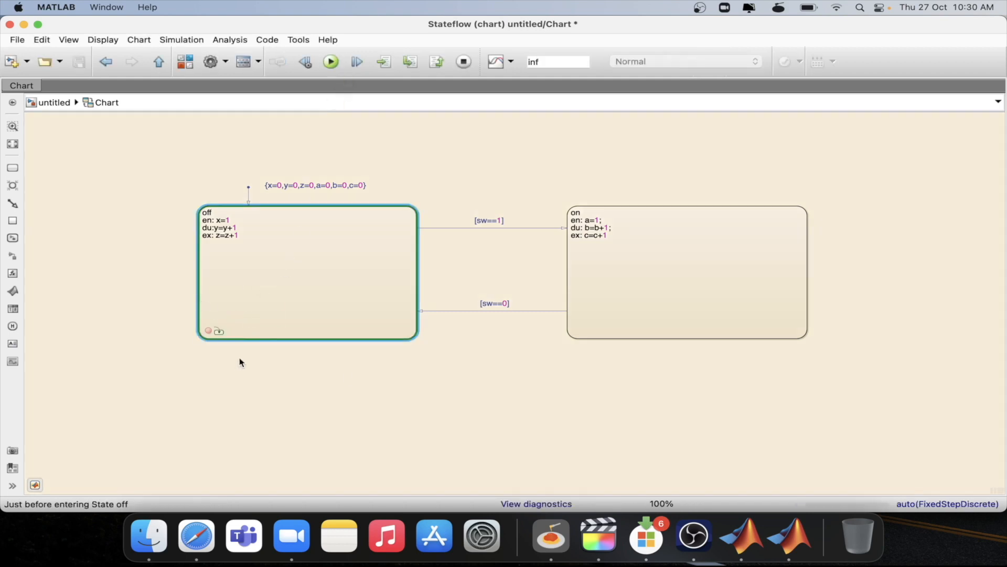
mouse_move(232, 450)
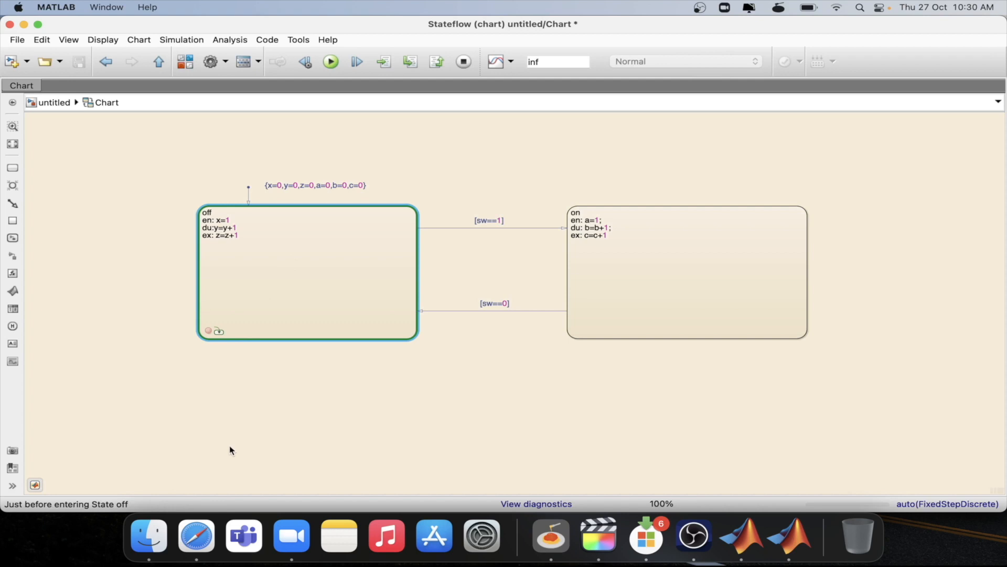
mouse_move(115, 515)
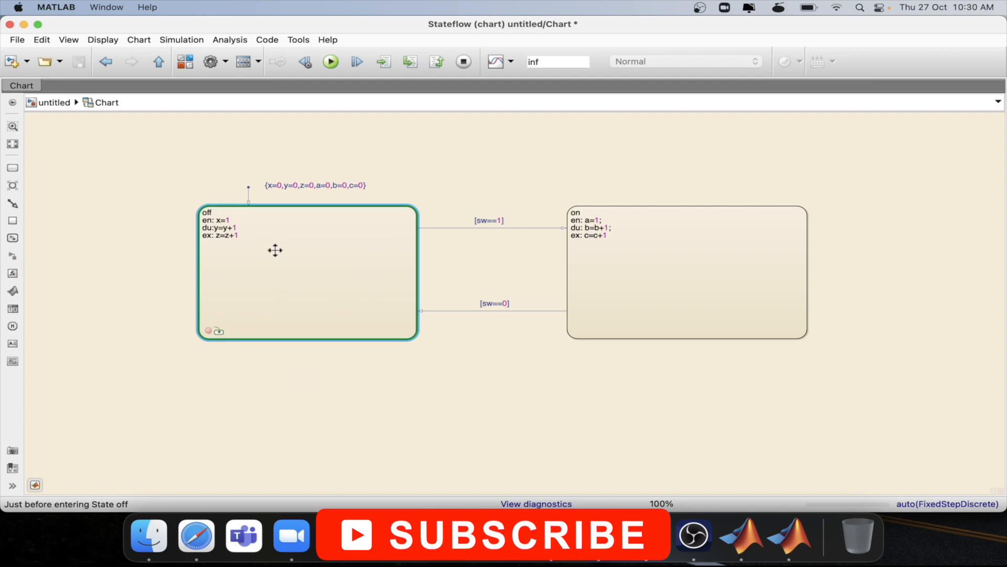
mouse_move(218, 205)
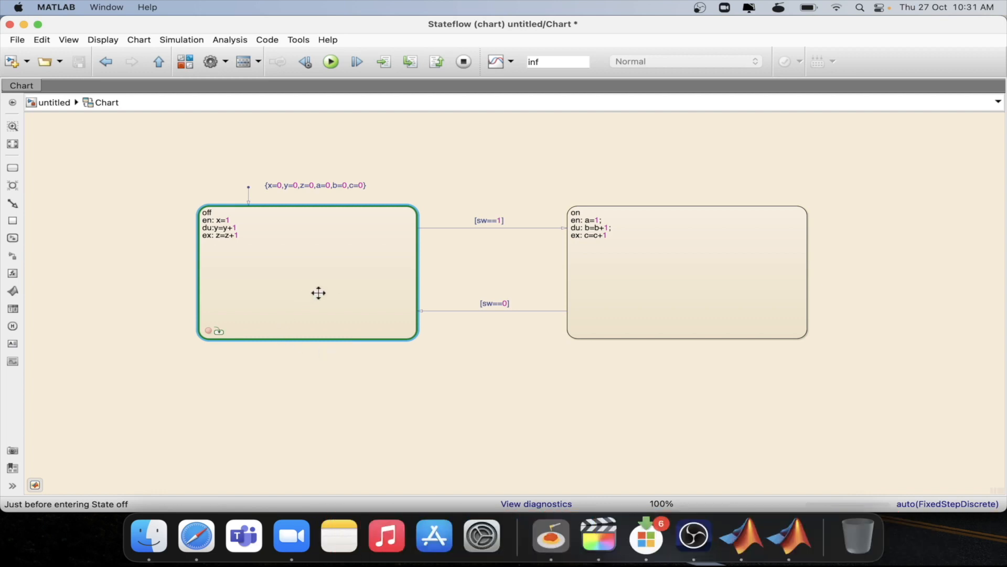
Step: Resume and restart the simulation, pausing at off's entry breakpoint before stopping
click(330, 62)
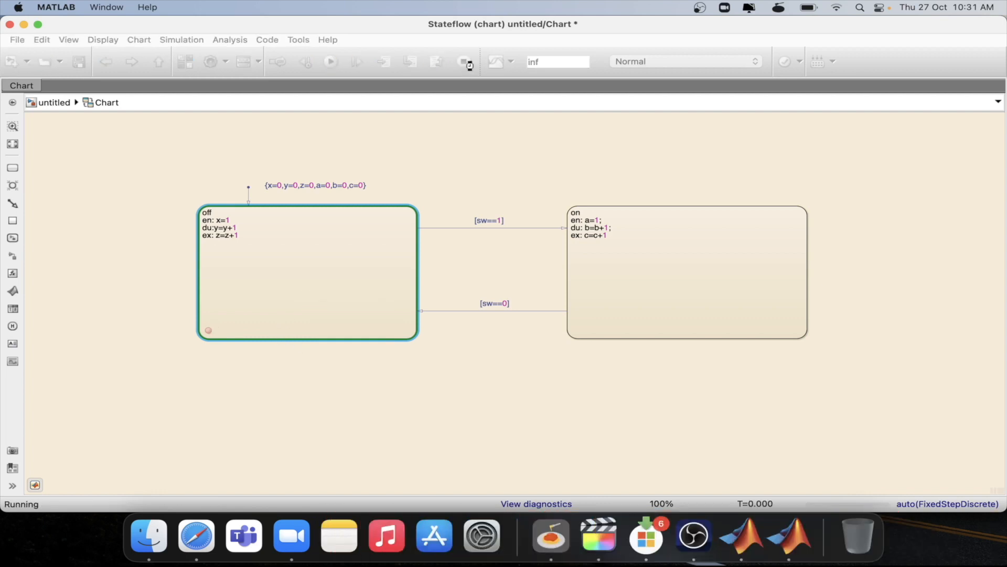
right_click(307, 276)
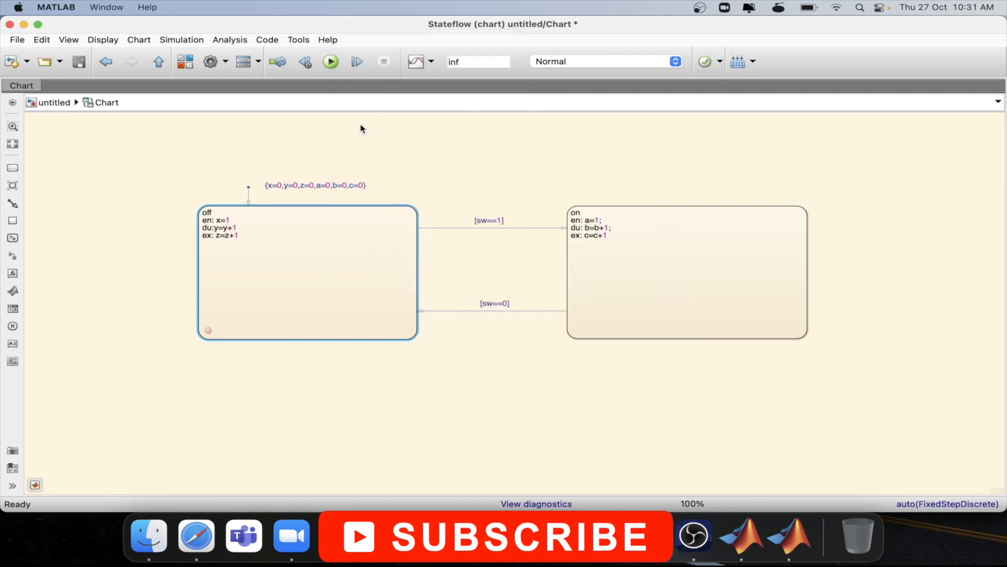
click(330, 61)
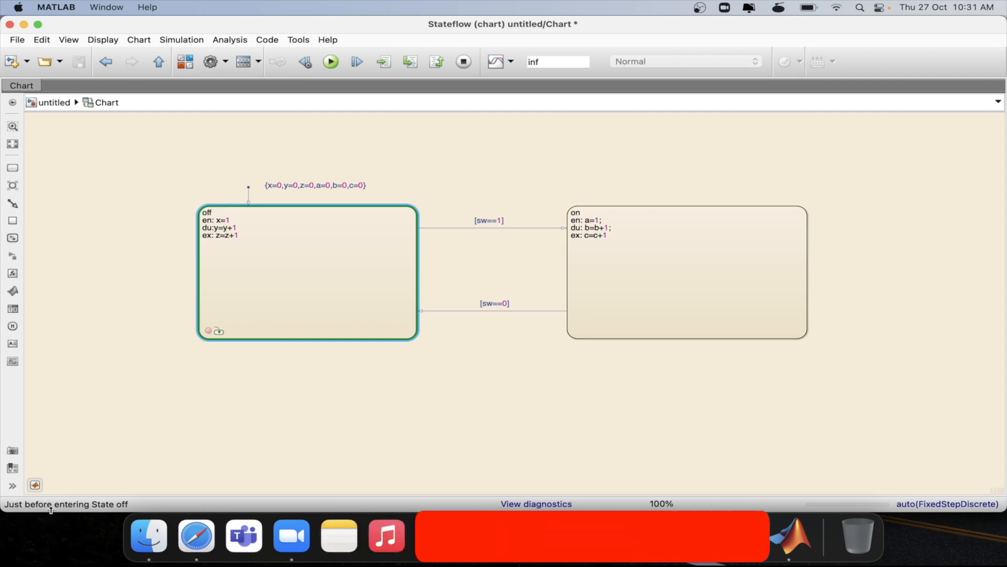
mouse_move(278, 214)
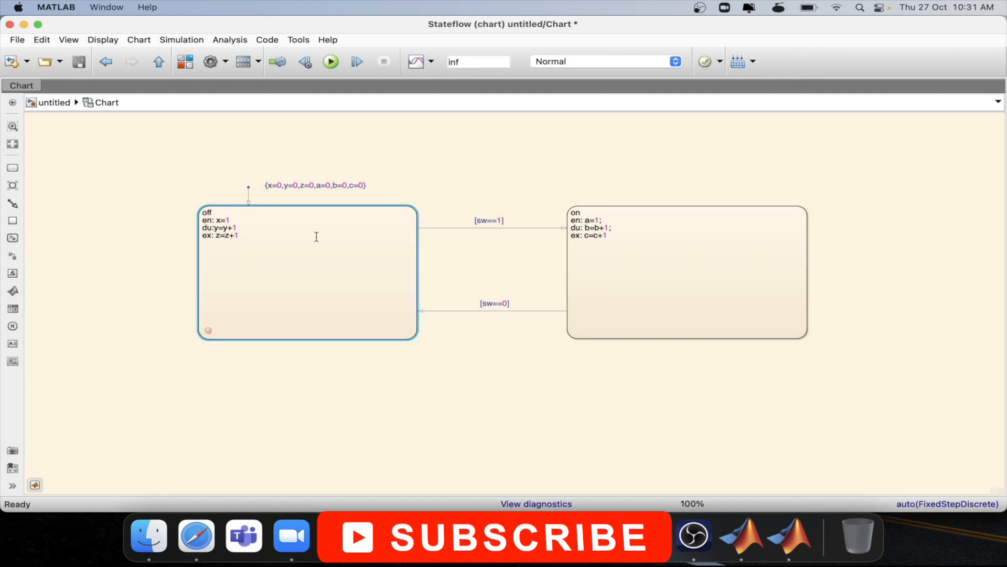
right_click(308, 270)
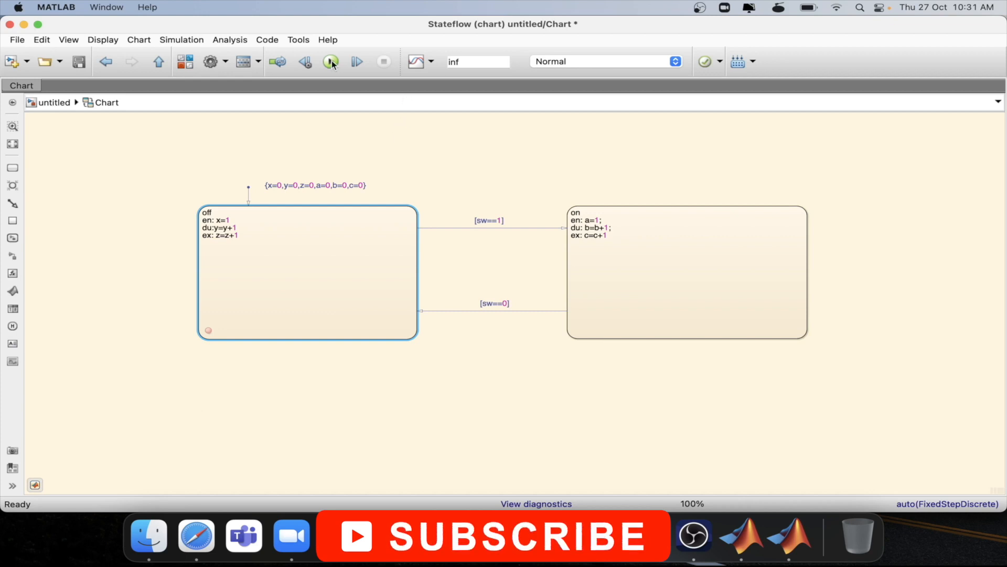
Step: Start the simulation and view off's data tooltip showing x=1, y=0, z=1
click(329, 61)
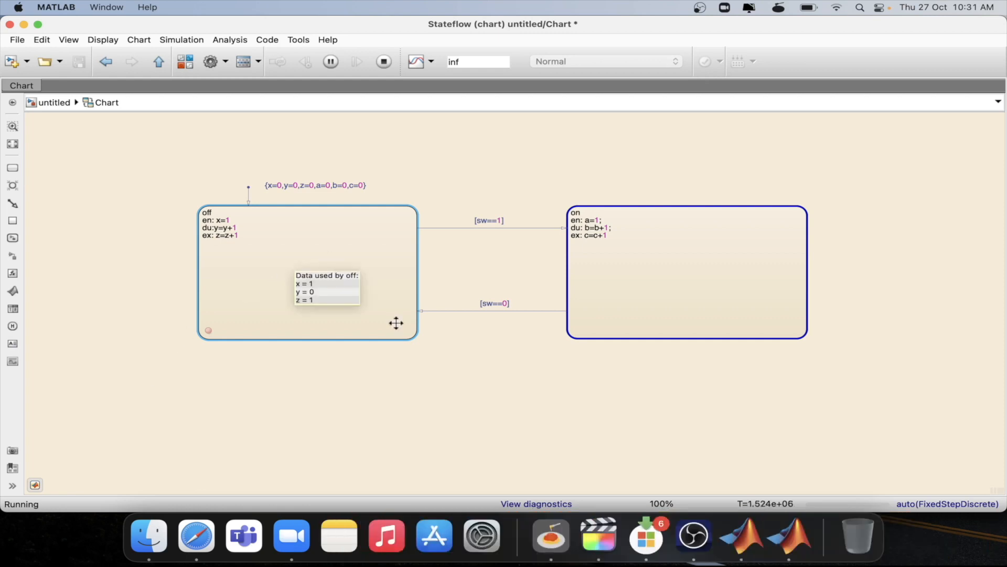
mouse_move(341, 230)
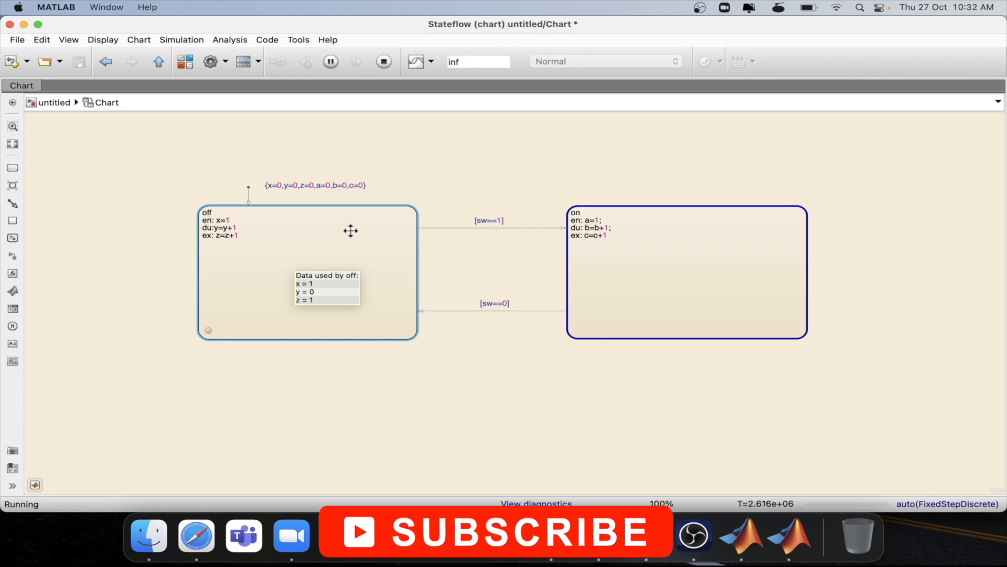
mouse_move(455, 213)
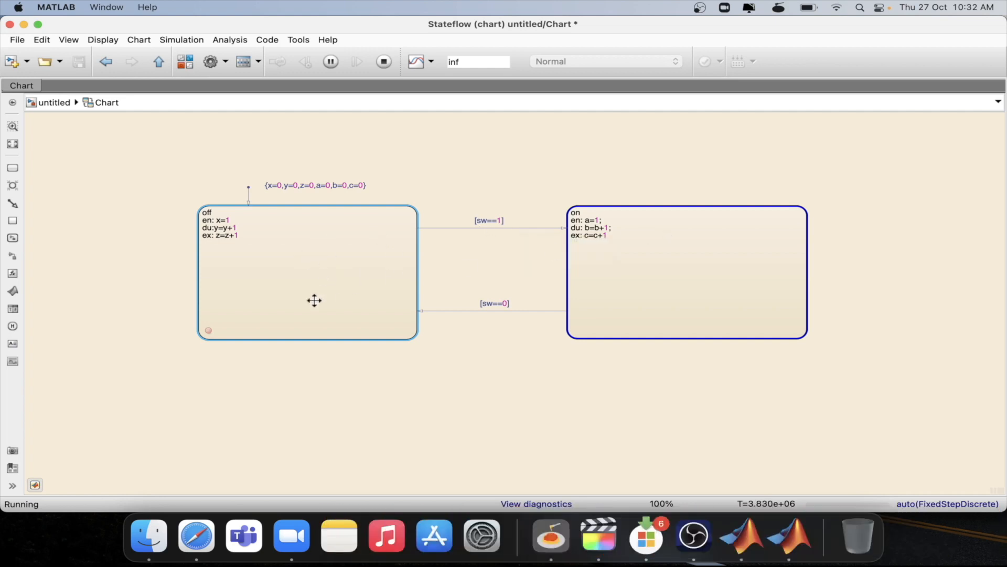
mouse_move(303, 294)
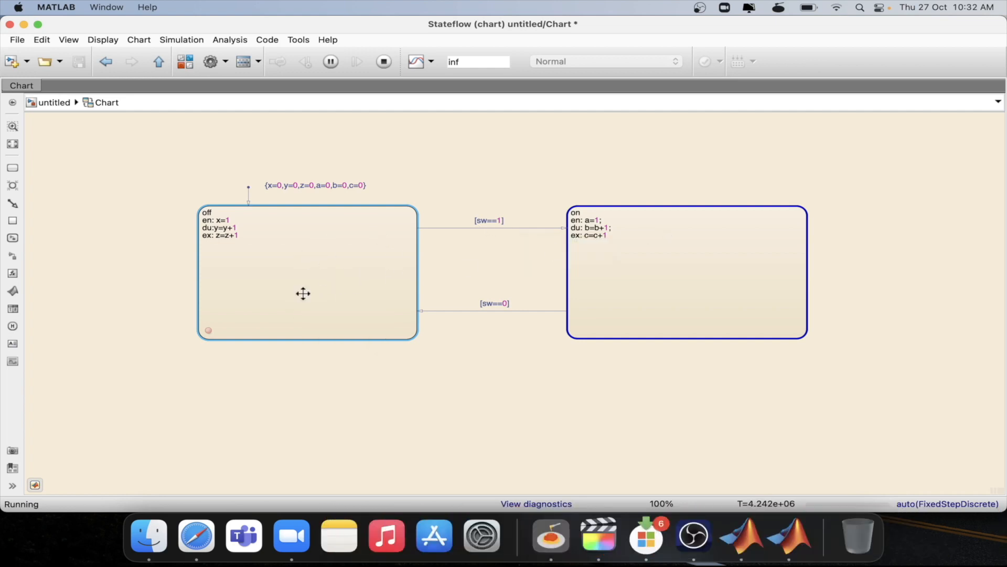
mouse_move(303, 293)
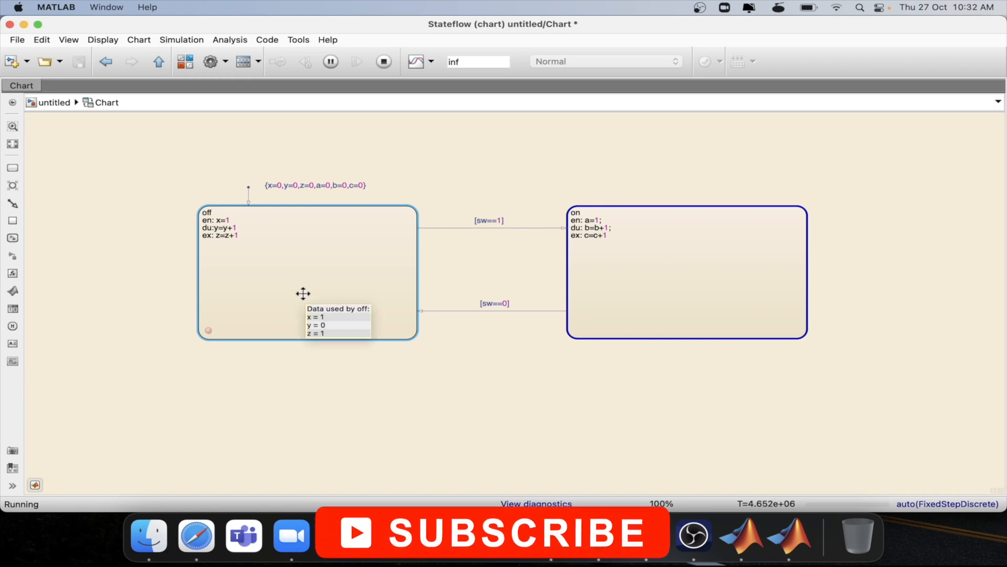
mouse_move(364, 120)
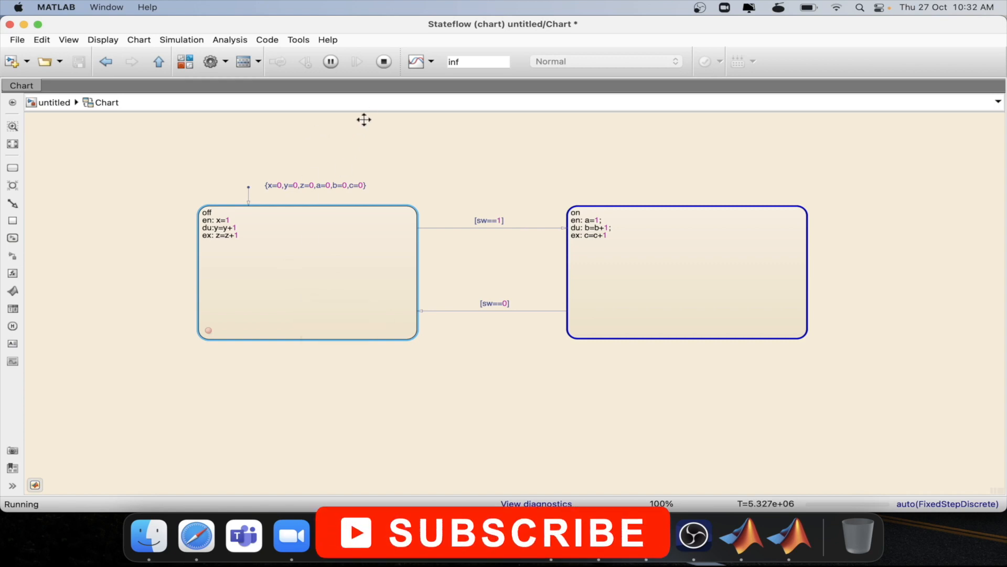
mouse_move(383, 61)
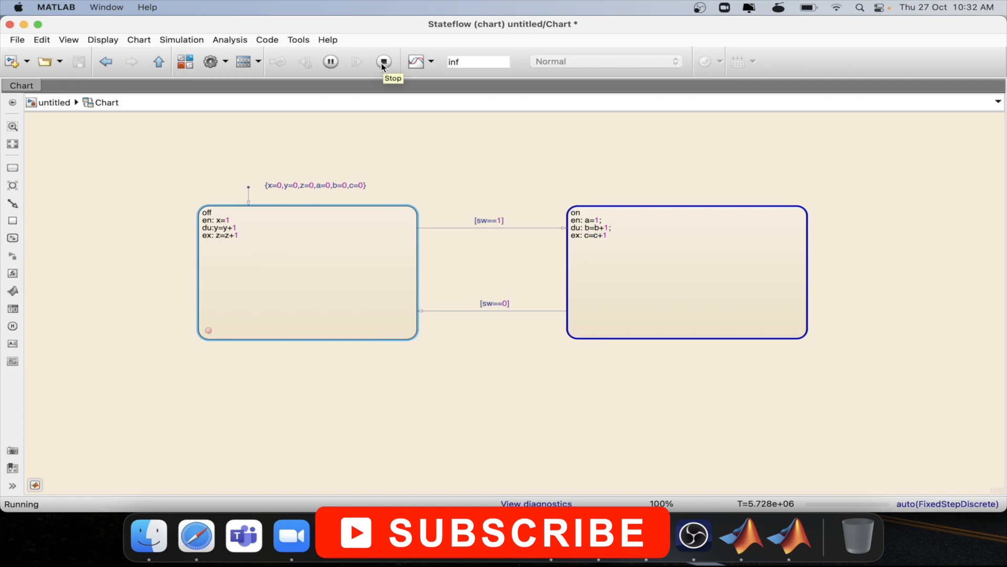
Step: Stop the simulation and reopen the off state's breakpoint options
click(383, 61)
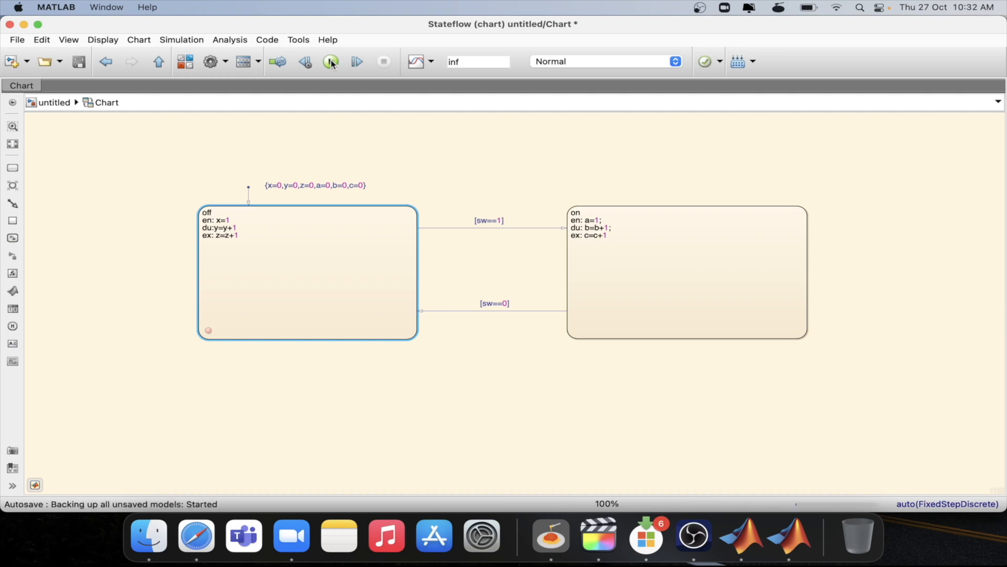
click(330, 61)
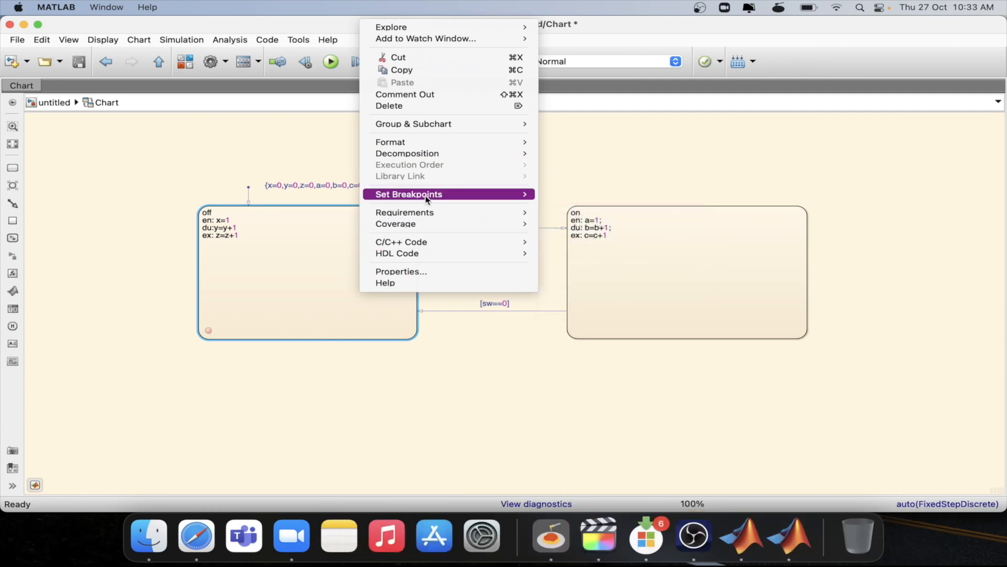
Step: Set an On State Exit breakpoint on off, run, and go up to the parent model
click(409, 194)
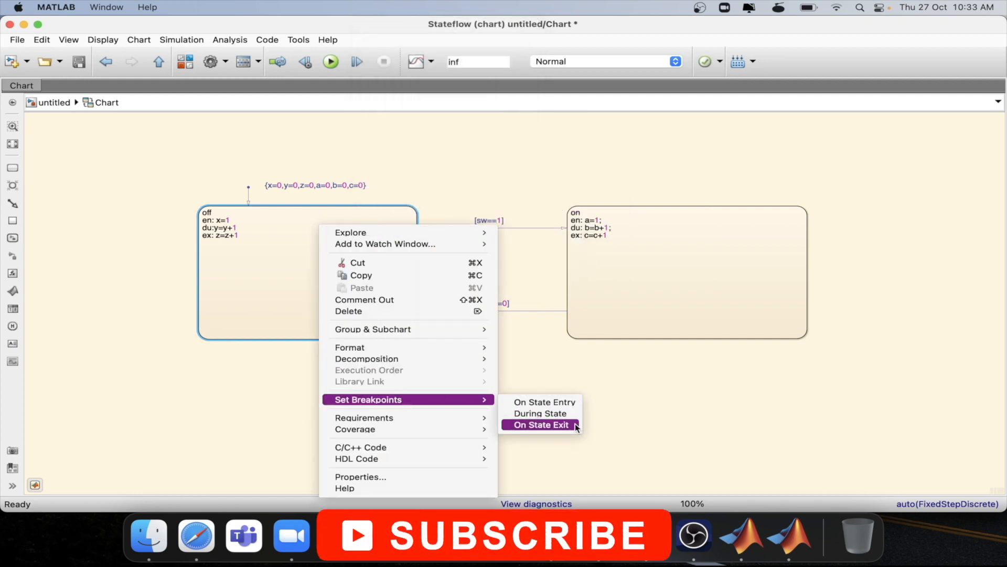
click(541, 424)
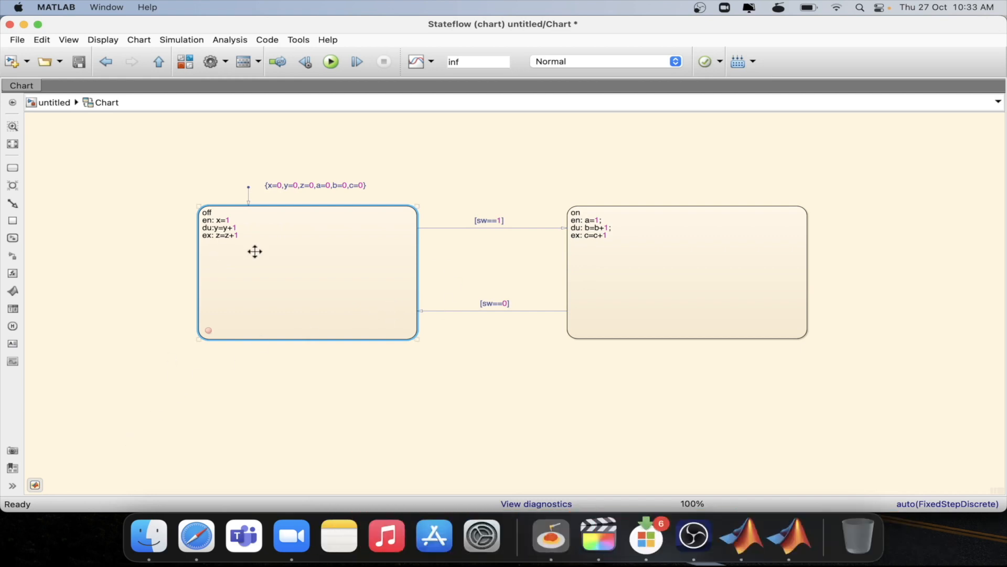
click(330, 60)
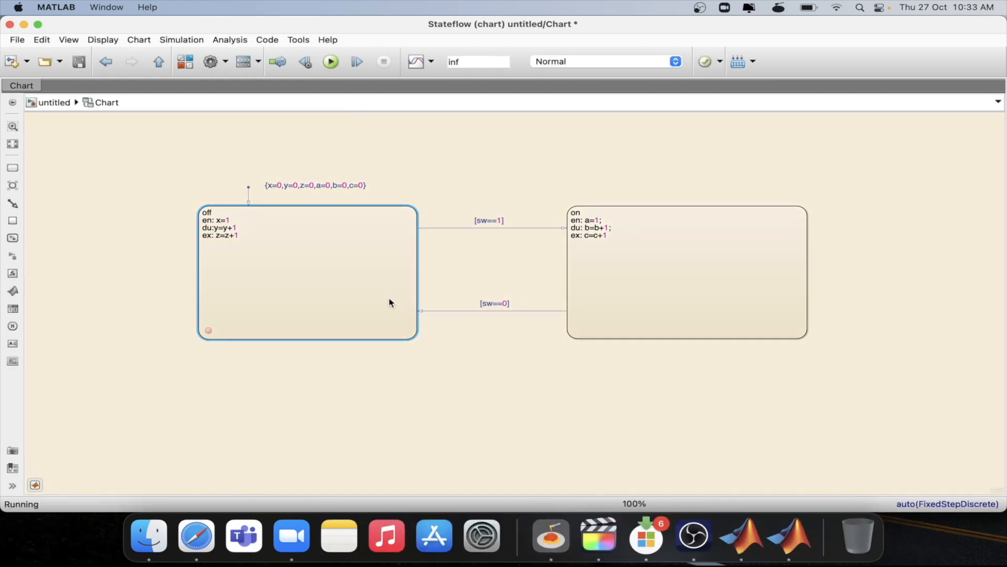
click(330, 61)
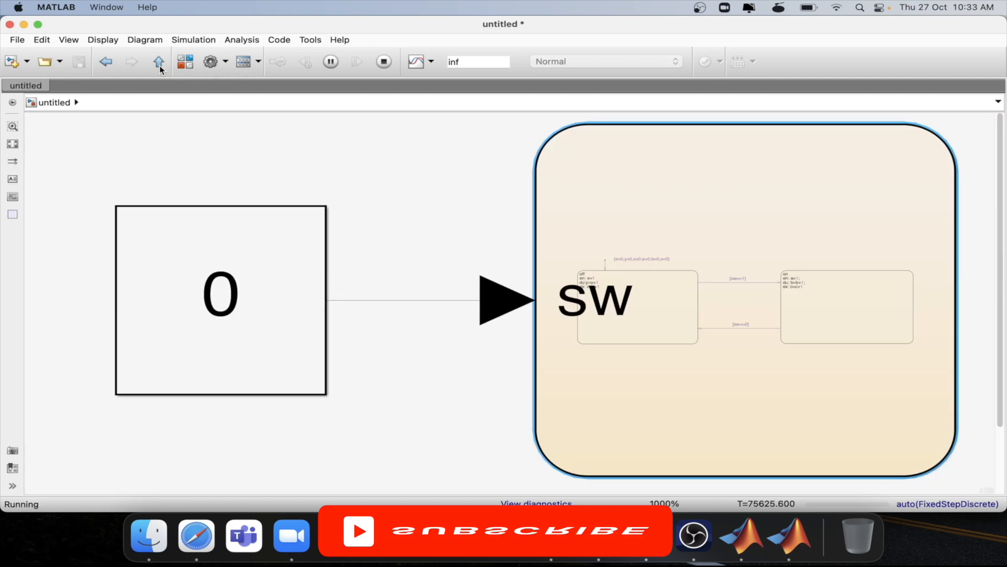
Step: Reopen the Chart block and observe the pause at Exit: State off
double_click(220, 295)
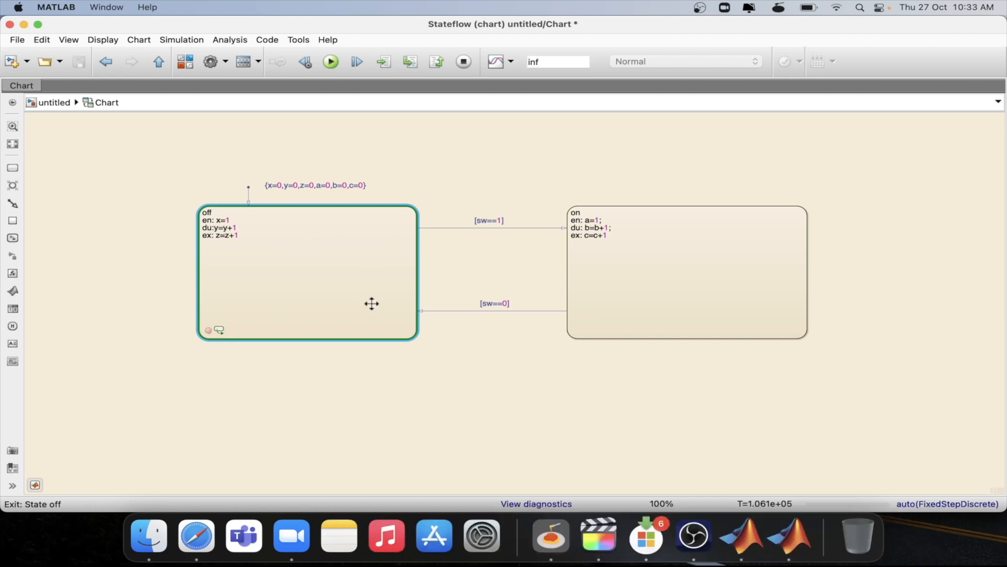
mouse_move(604, 232)
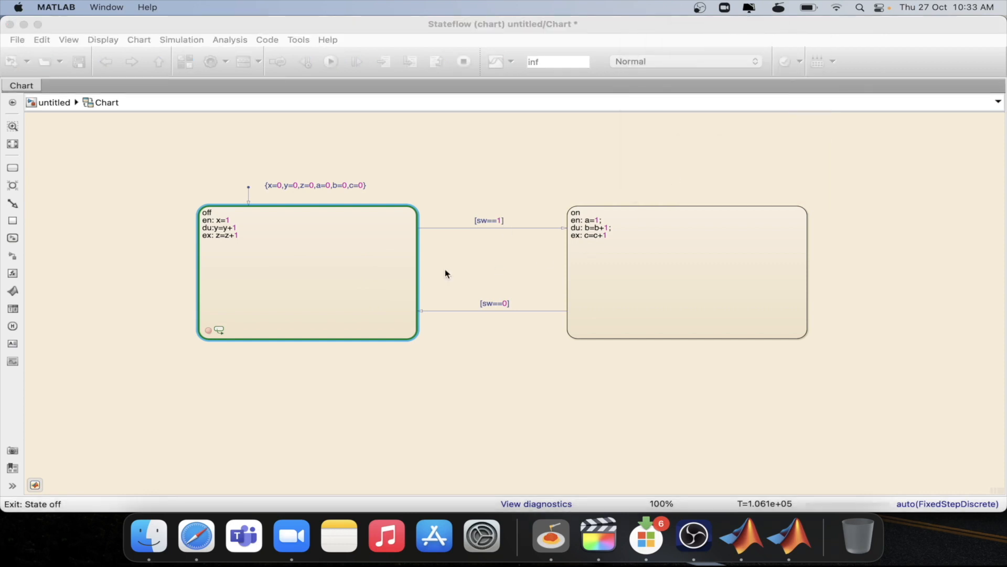
mouse_move(420, 326)
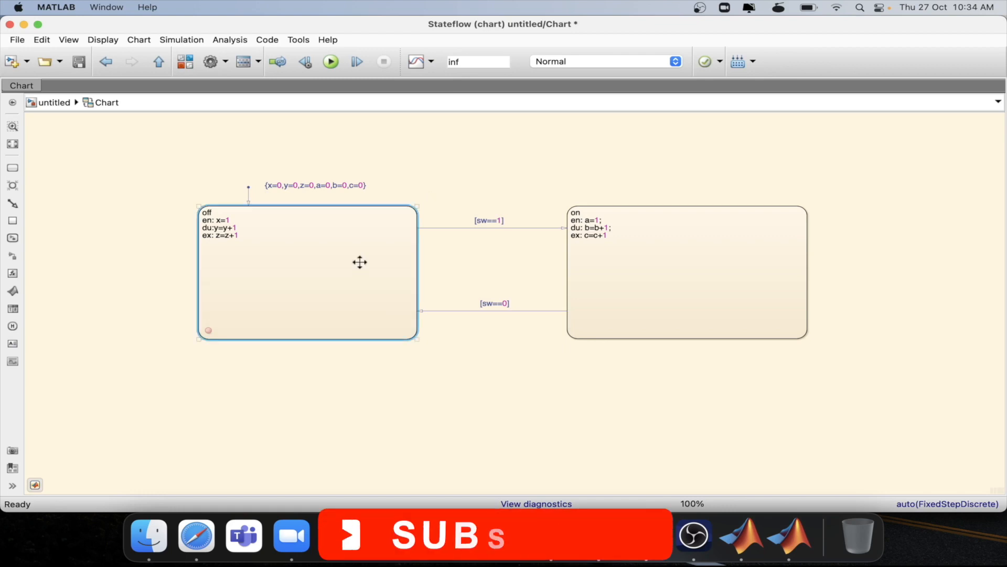
Step: Add a During State breakpoint to the off state
right_click(309, 270)
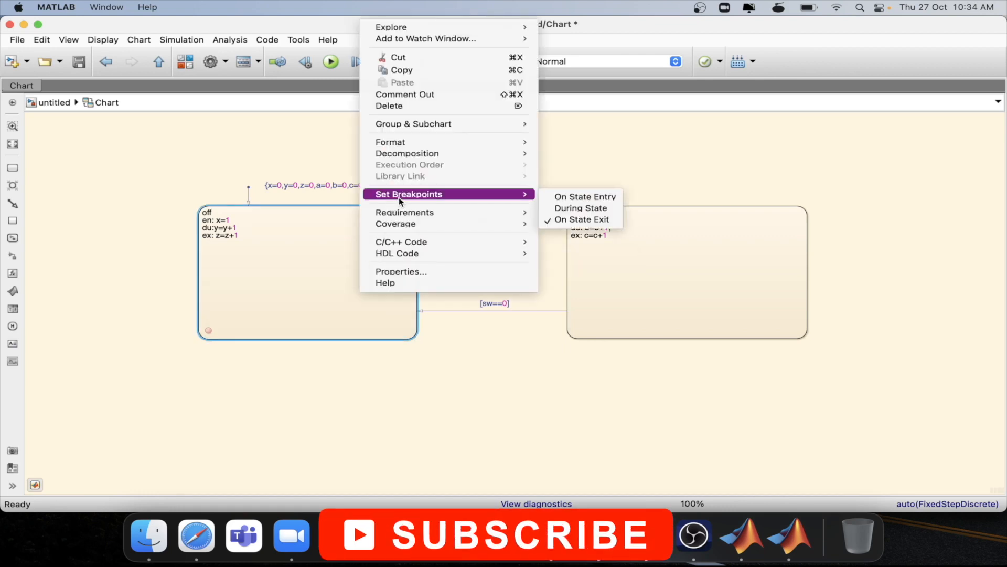
mouse_move(453, 198)
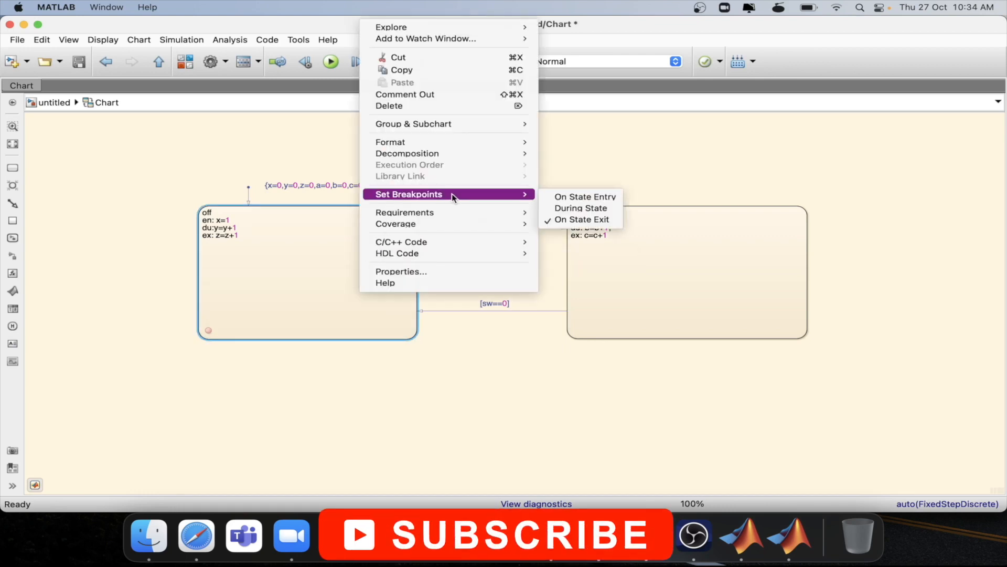
mouse_move(583, 197)
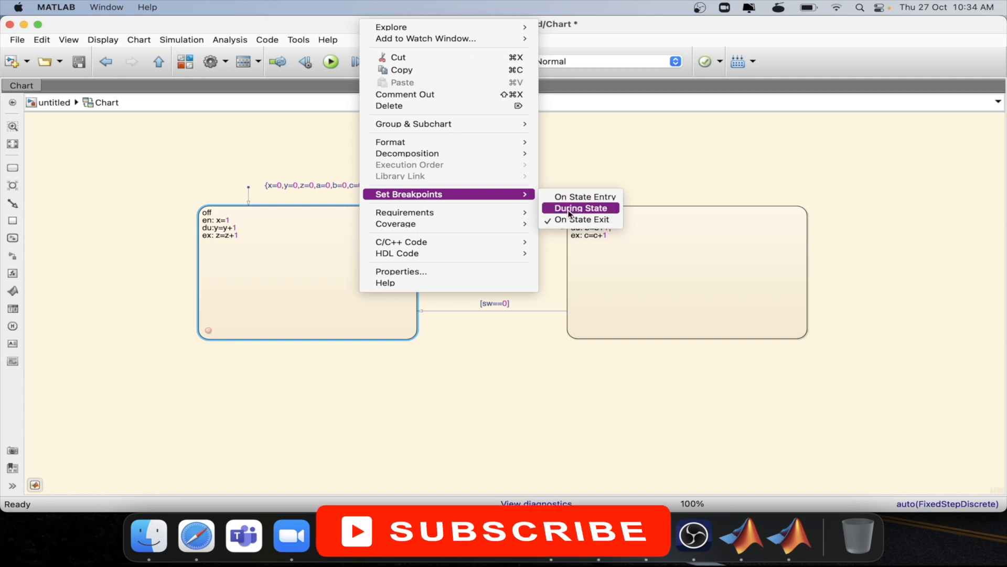
click(581, 208)
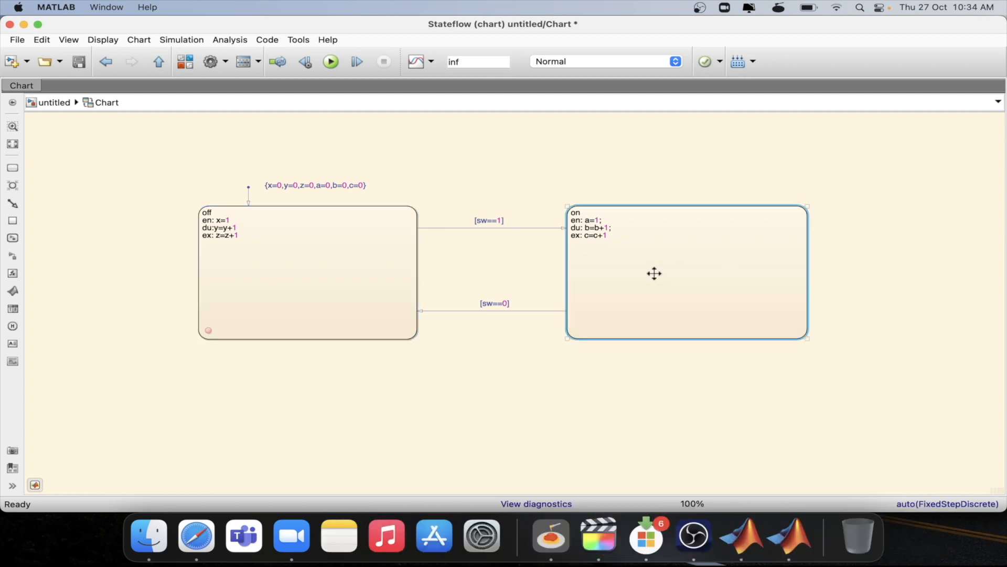
click(306, 273)
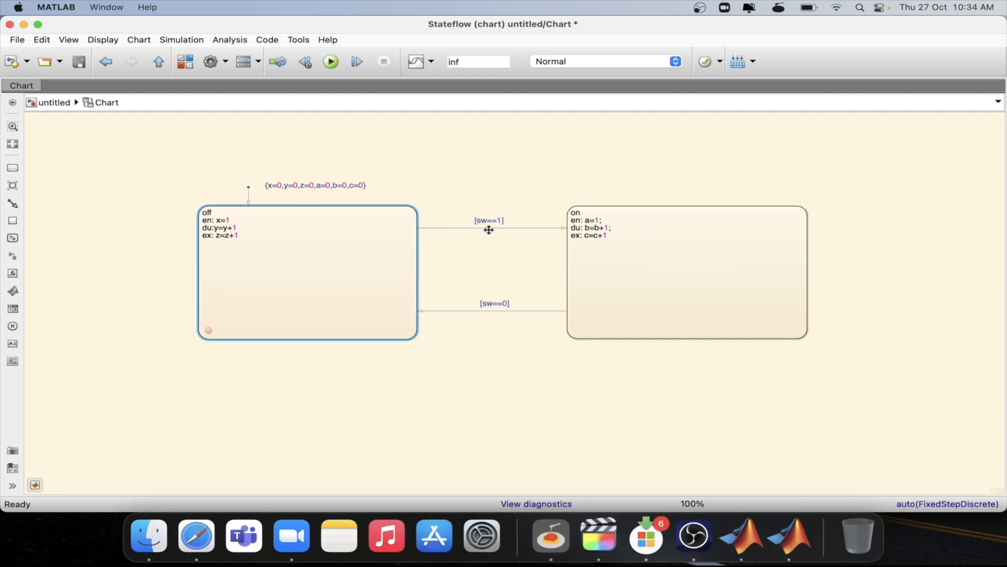
click(488, 229)
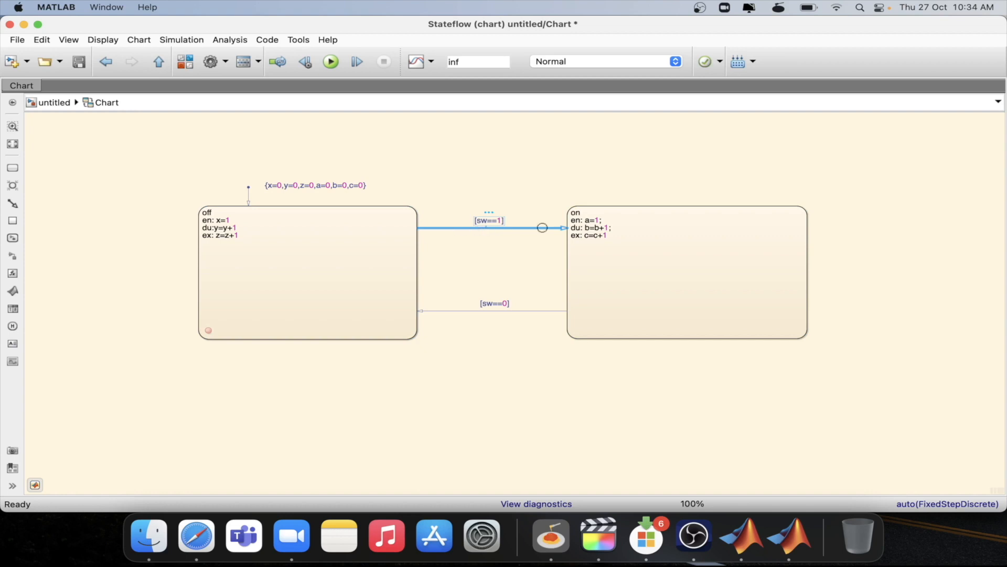
click(495, 311)
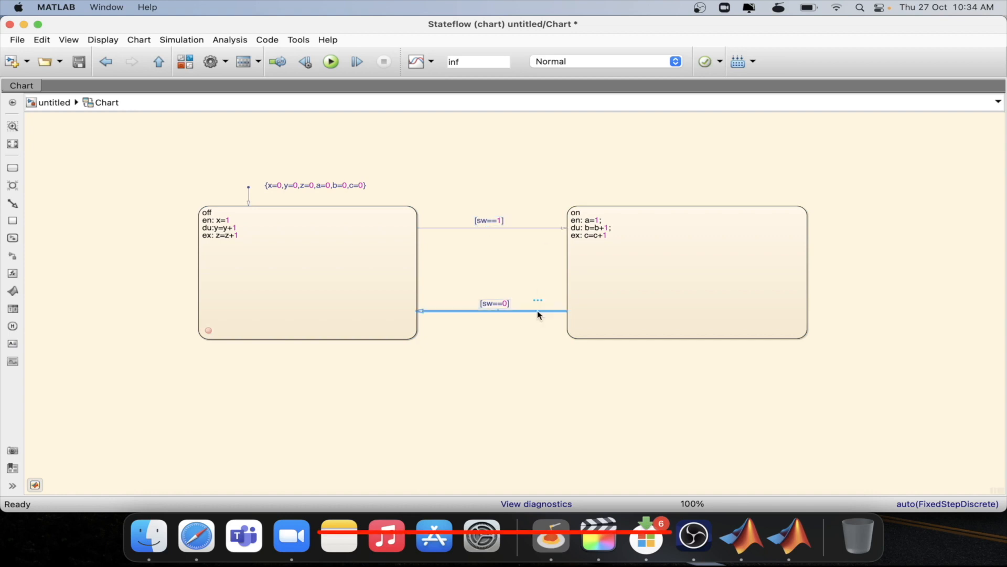